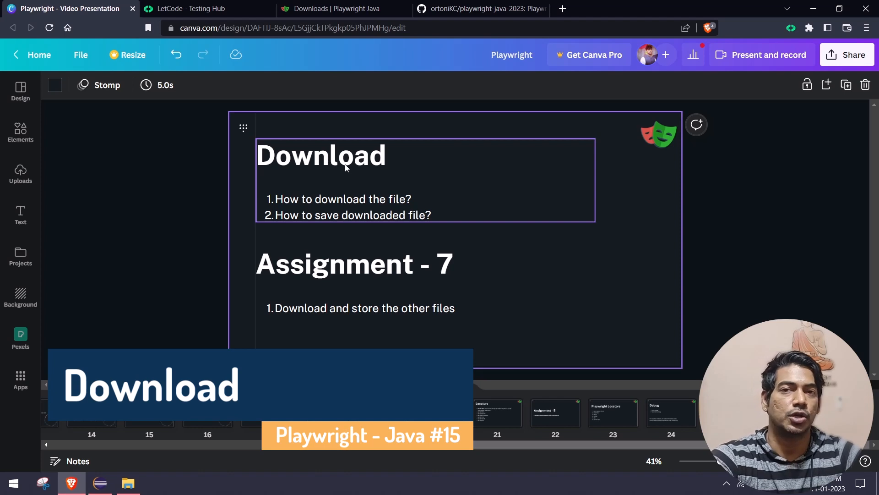
pyautogui.moveTo(354, 197)
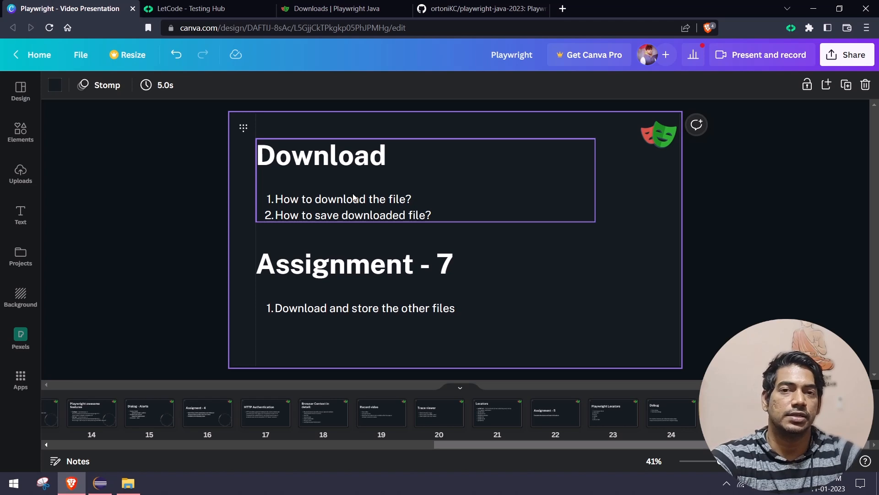
pyautogui.moveTo(336, 223)
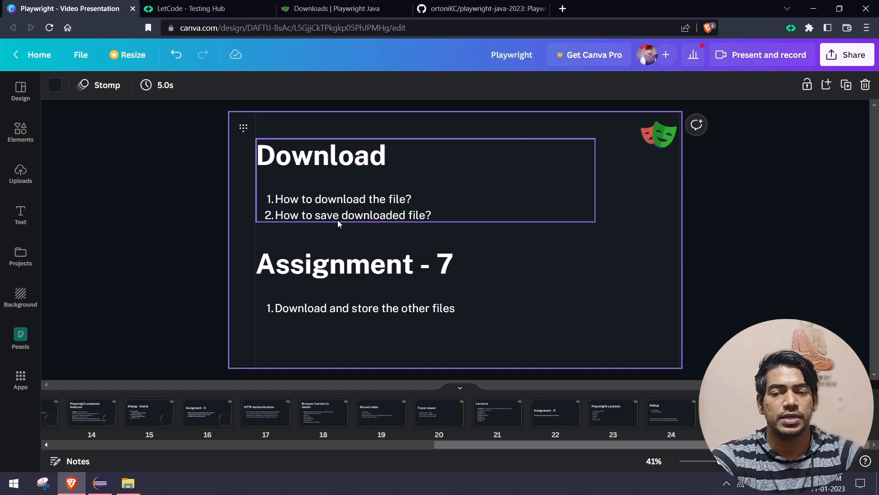
# Step: Scroll the Playwright Java Downloads guide to Variations and highlight download.path() in the onDownload example
pyautogui.click(331, 8)
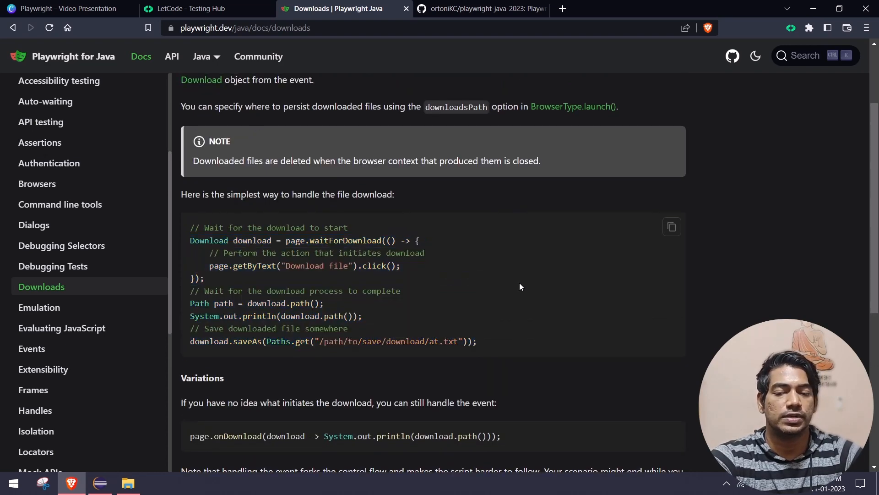
pyautogui.moveTo(349, 238)
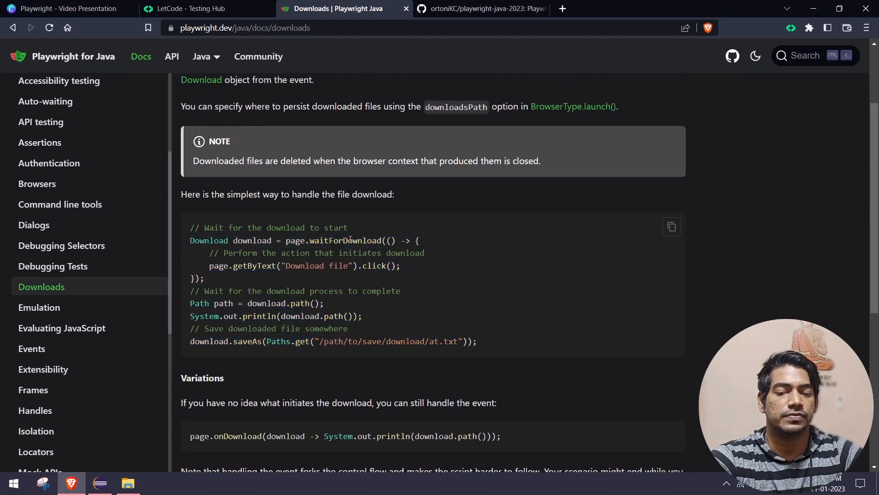
pyautogui.scroll(-3)
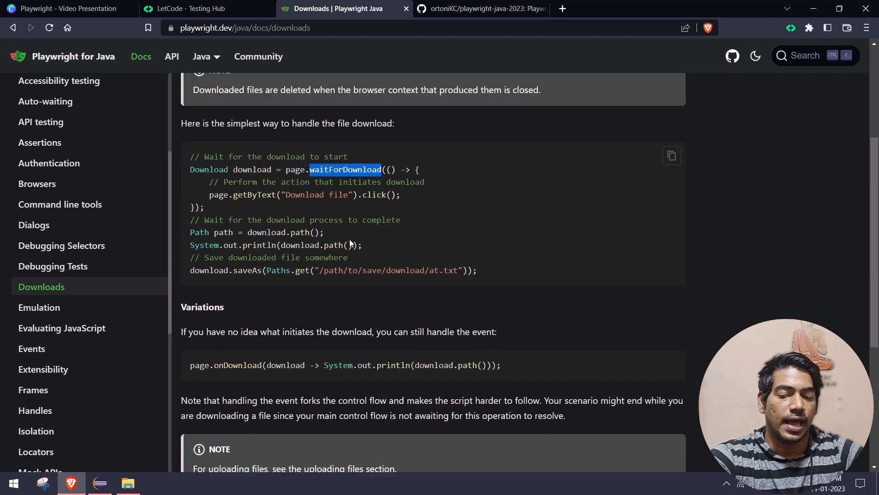
pyautogui.scroll(-3)
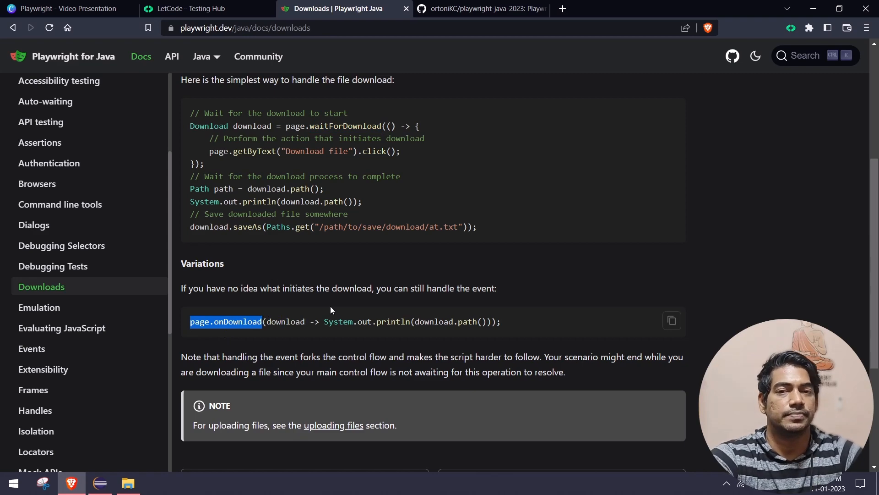
pyautogui.scroll(-3)
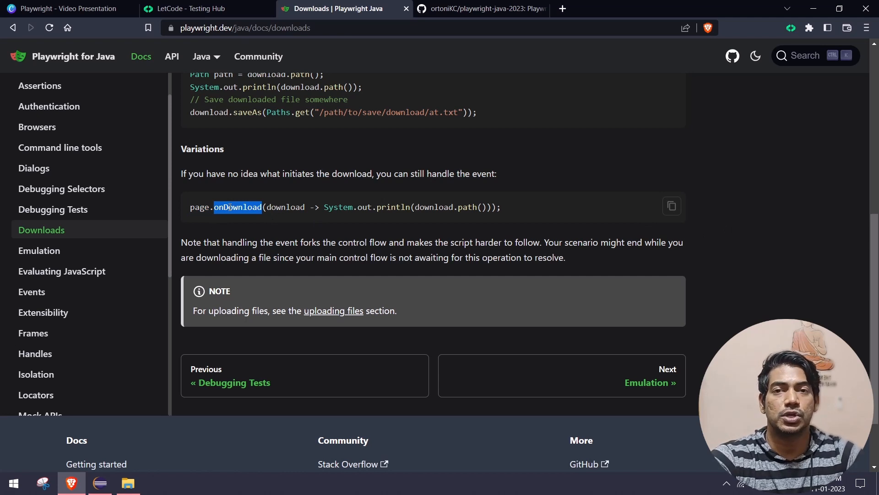
pyautogui.click(282, 207)
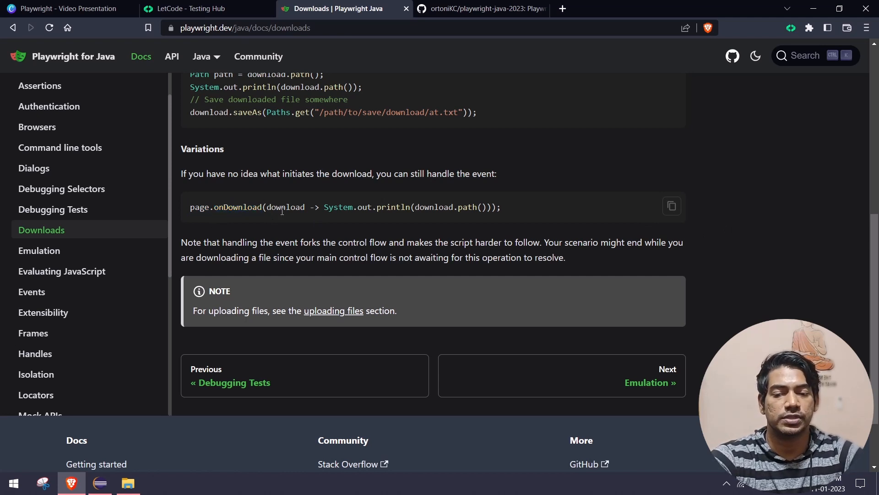
pyautogui.doubleClick(285, 207)
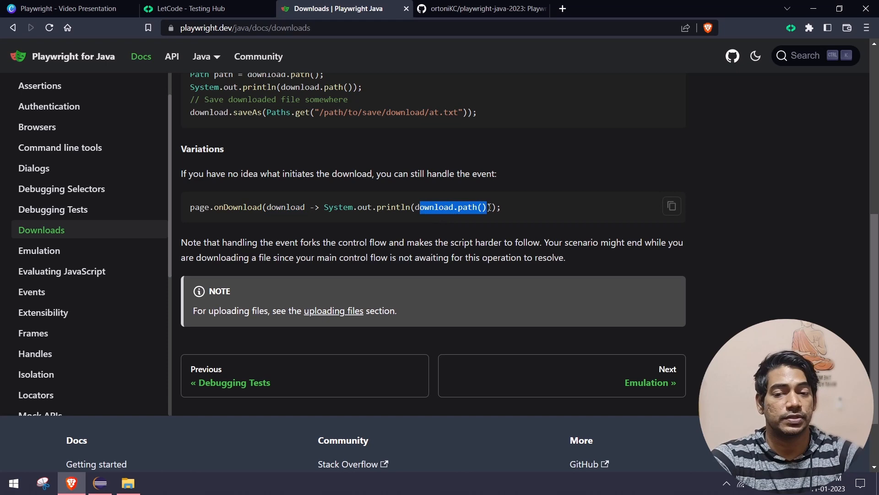
pyautogui.moveTo(347, 225)
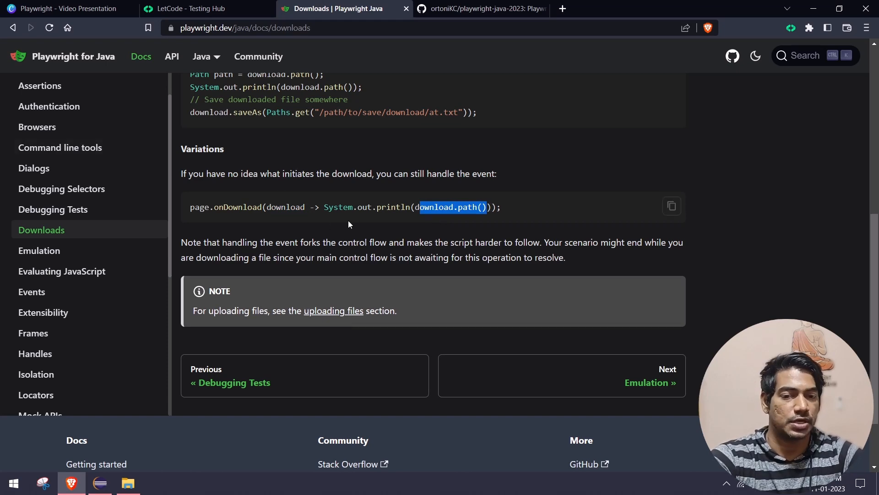
# Step: Browse the day14 branch's src/test/java/day14 folder on GitHub, then close that tab
pyautogui.click(481, 9)
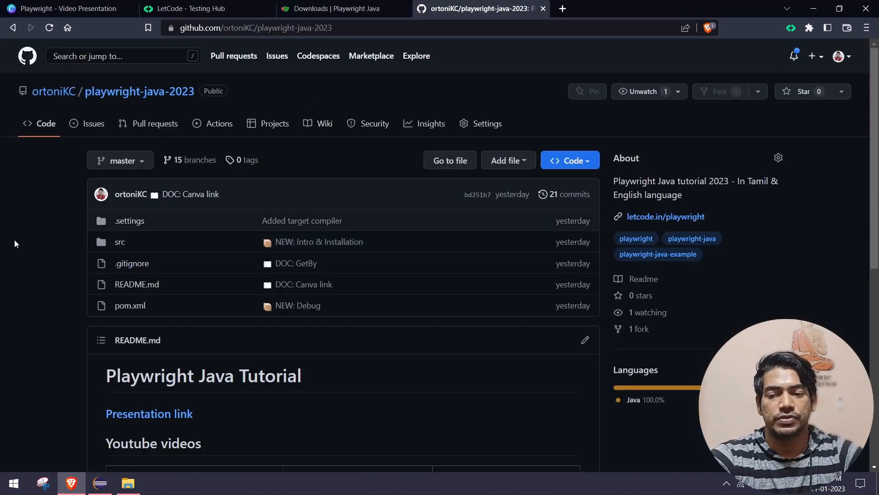
pyautogui.moveTo(54, 91)
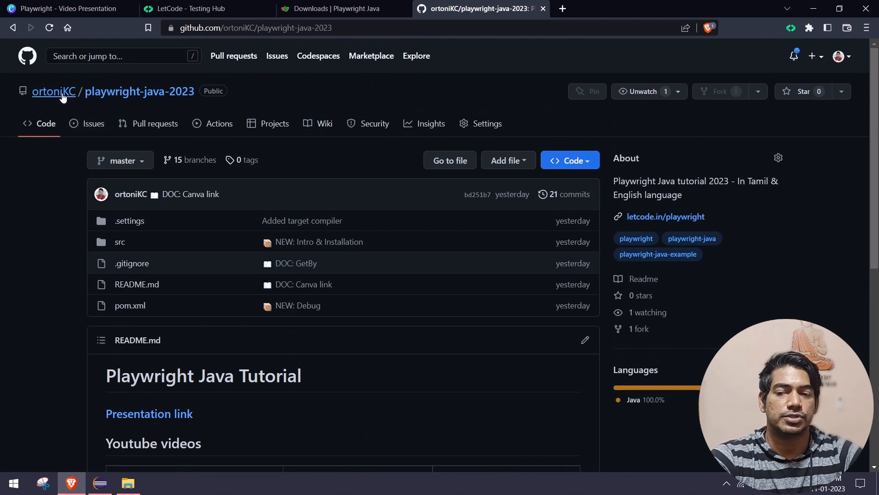
pyautogui.moveTo(87, 184)
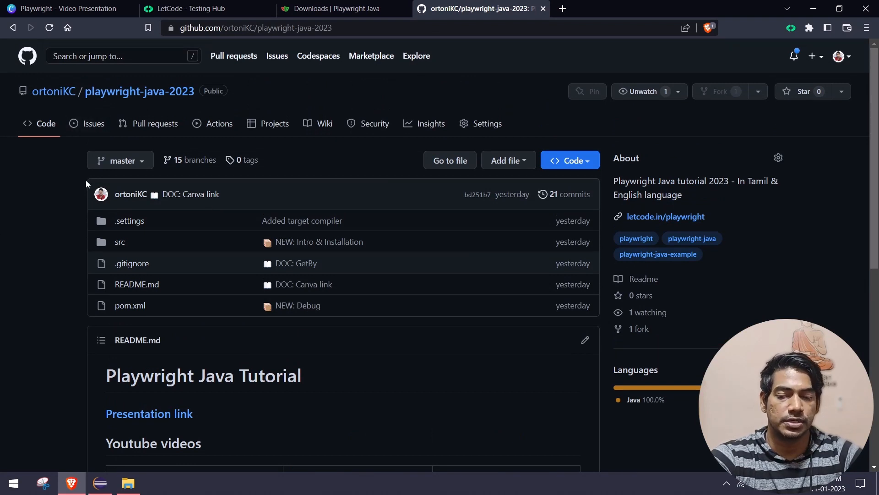
pyautogui.click(120, 159)
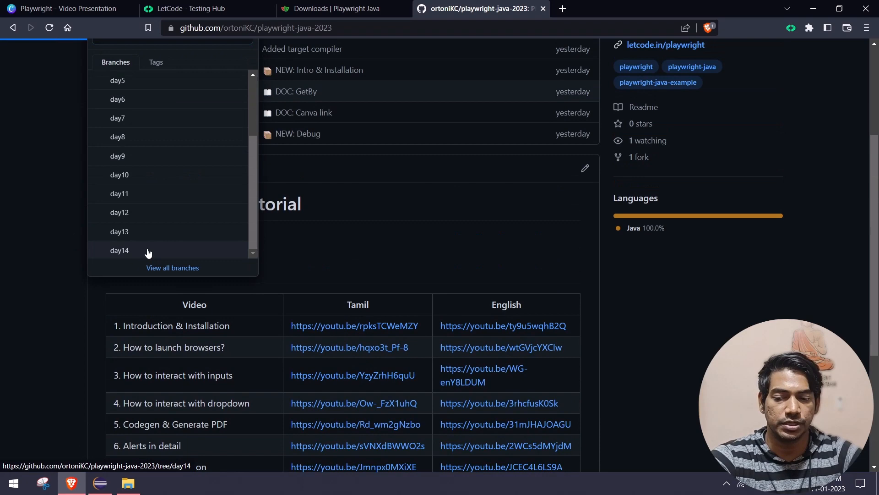
pyautogui.click(119, 250)
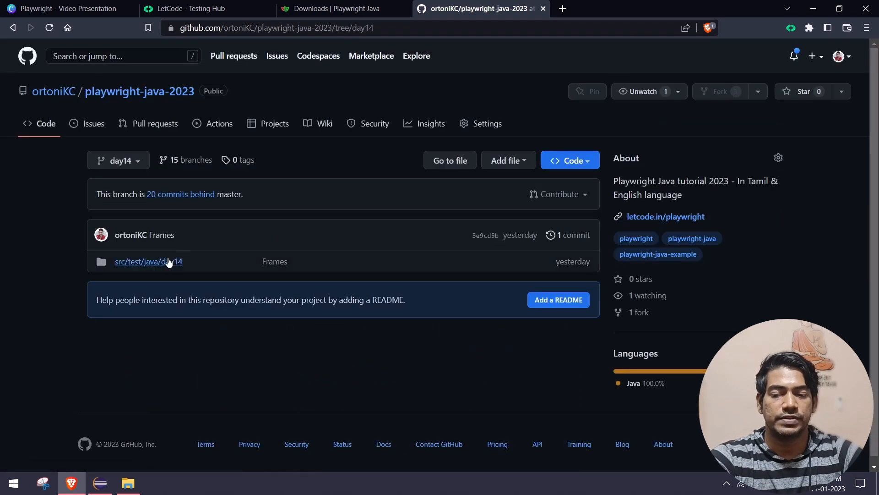
pyautogui.click(147, 262)
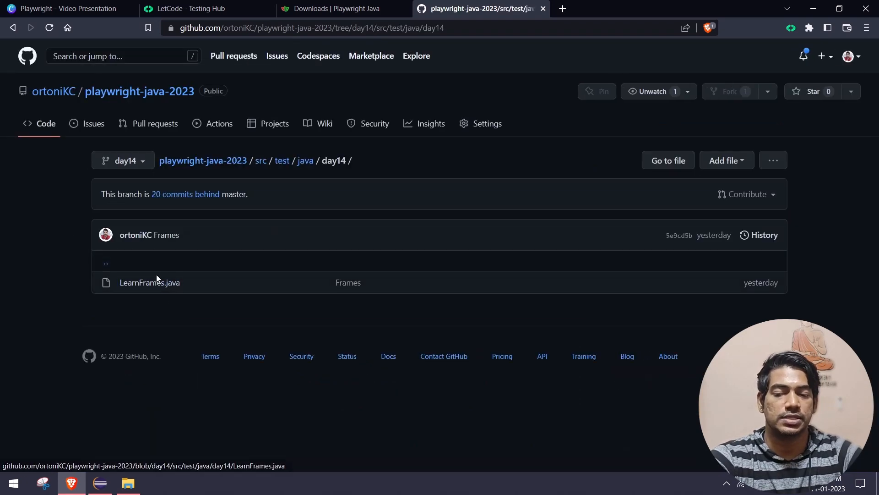
pyautogui.moveTo(537, 60)
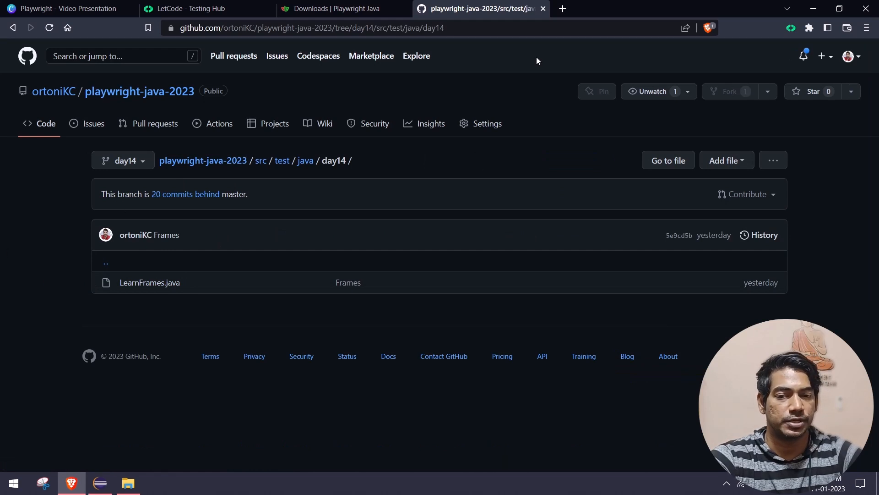
pyautogui.click(333, 8)
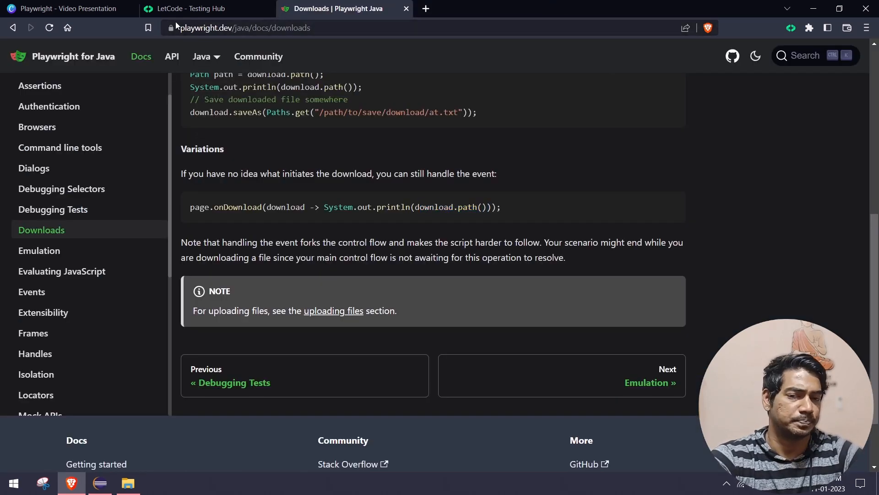
# Step: Trigger LetCode's sample Excel download, cancel the save dialog, and try the Pdf and Text downloads
pyautogui.click(190, 8)
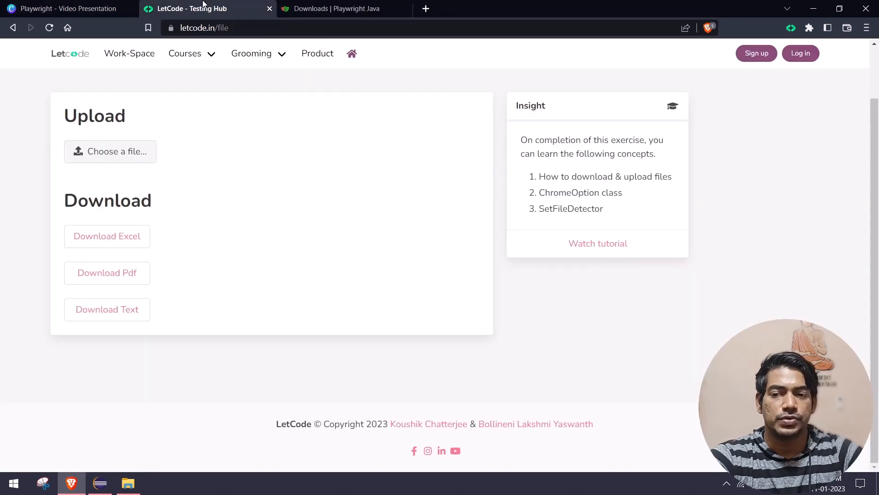
pyautogui.moveTo(133, 183)
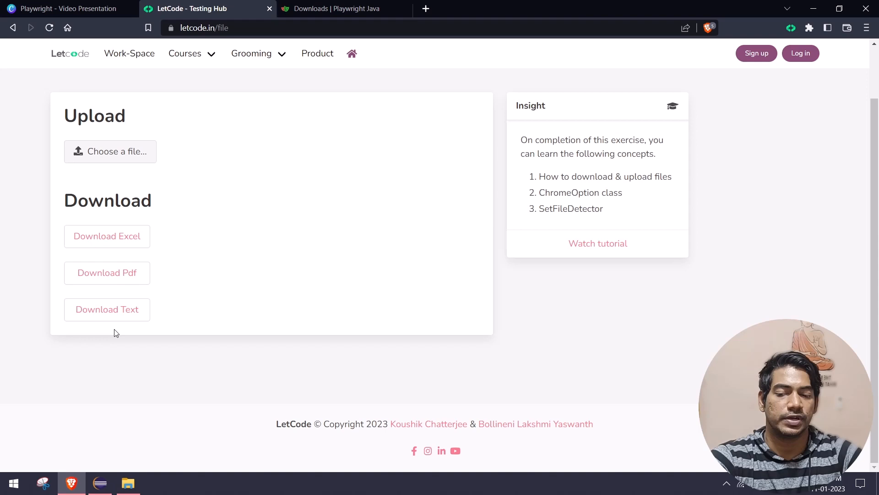
pyautogui.moveTo(107, 237)
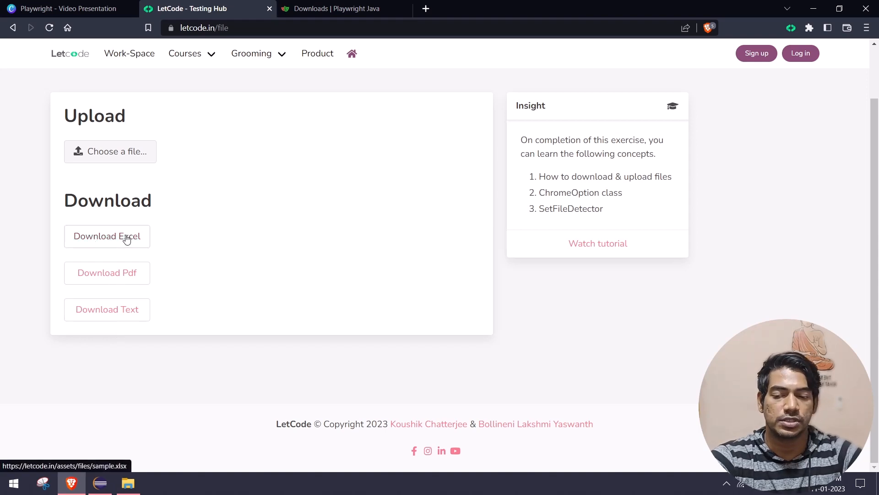
pyautogui.click(107, 235)
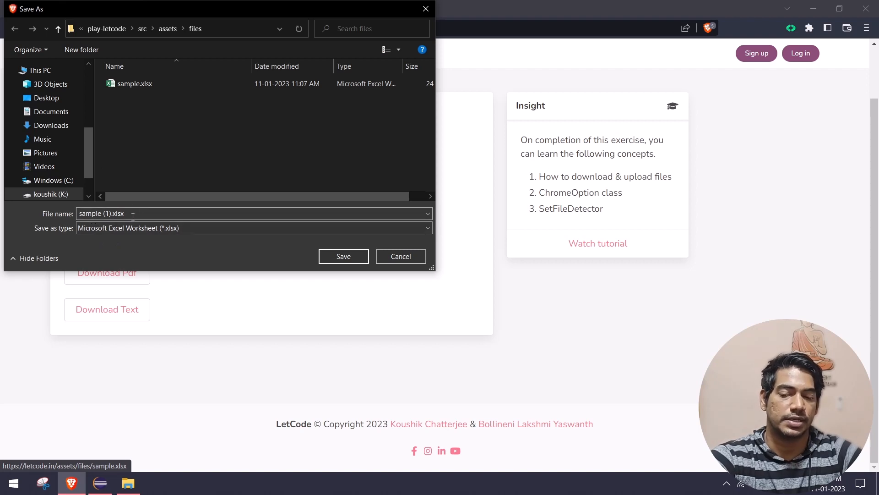
pyautogui.click(342, 256)
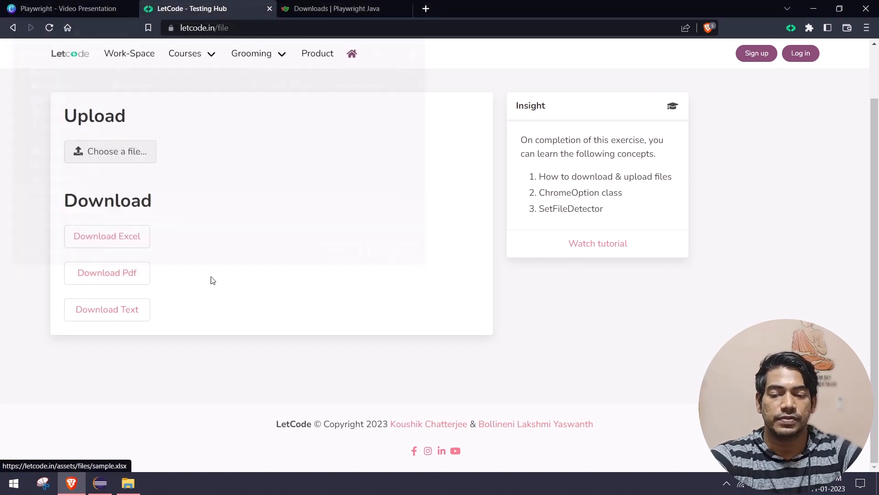
pyautogui.click(107, 273)
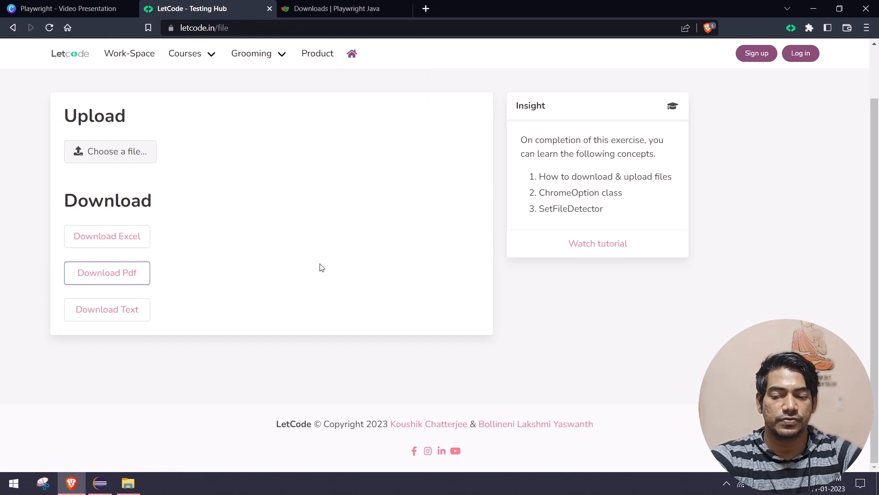
pyautogui.click(107, 273)
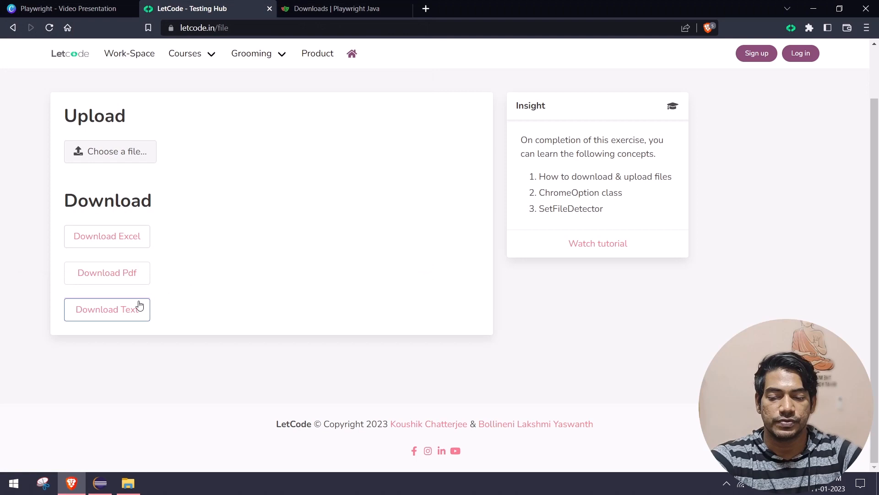
pyautogui.moveTo(107, 310)
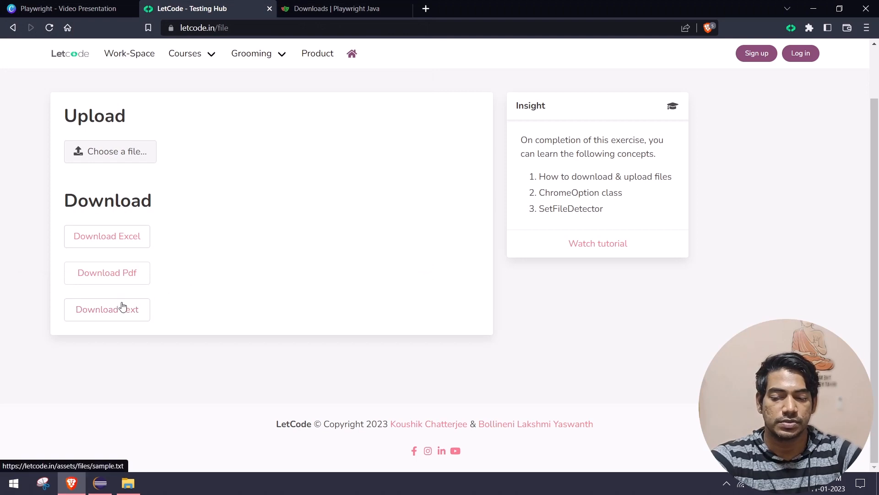
pyautogui.click(107, 309)
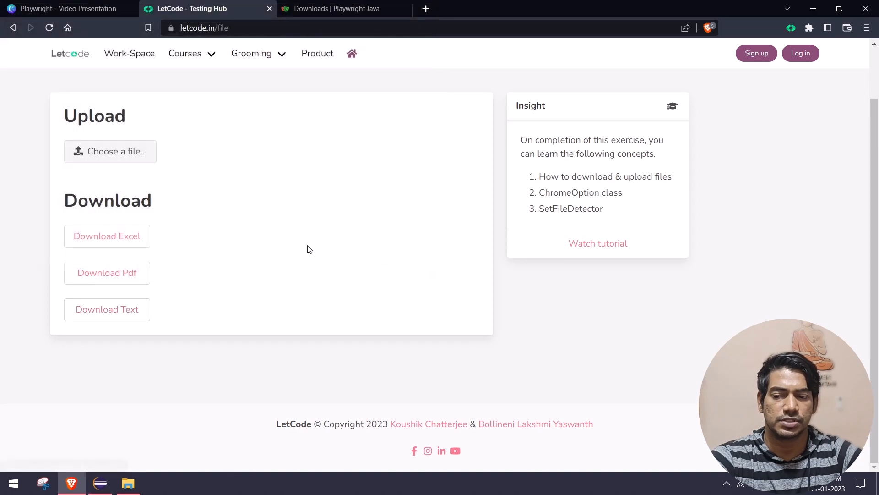
pyautogui.moveTo(353, 236)
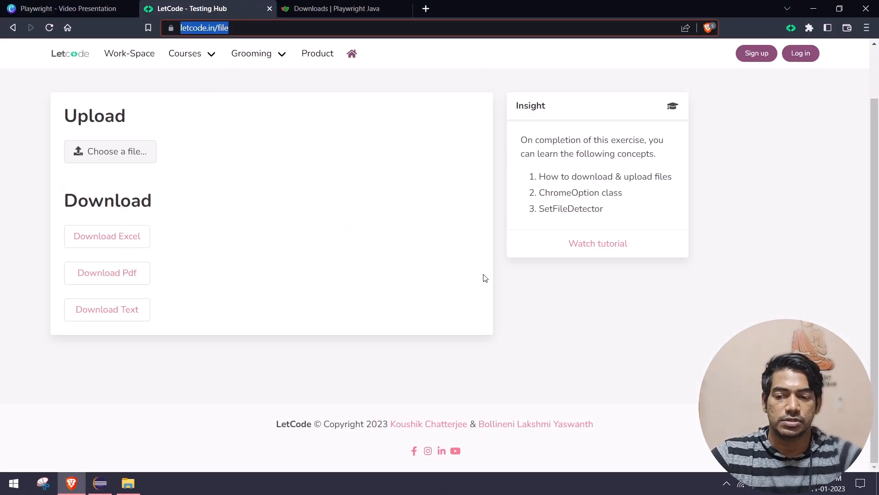
# Step: Inspect the Download Excel link to reveal its sample.xlsx href and download attribute
pyautogui.rightClick(106, 235)
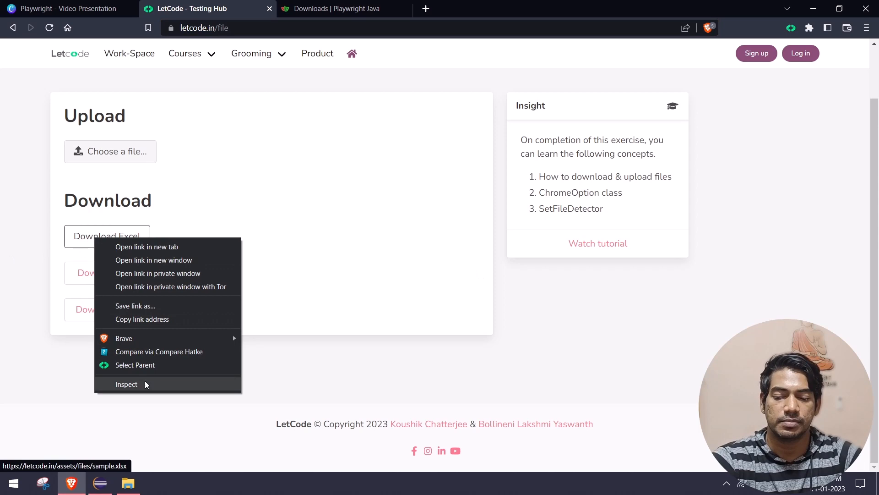
pyautogui.click(126, 384)
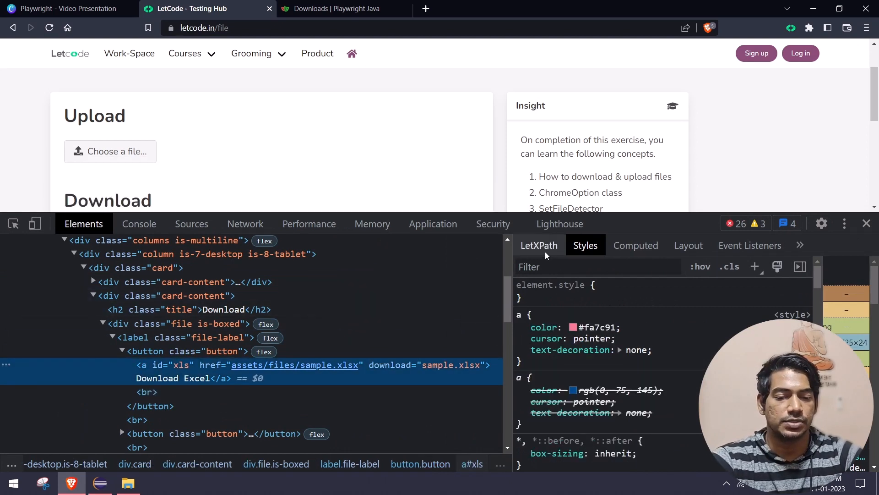
pyautogui.click(540, 246)
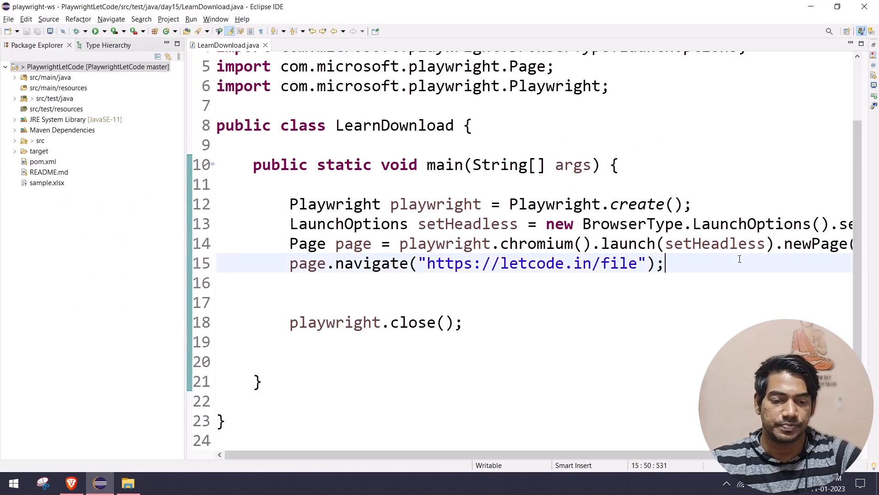
# Step: Wrap page.locator("'Download Excel'").click() in page.waitForDownload and begin declaring a Download
pyautogui.write('page.')
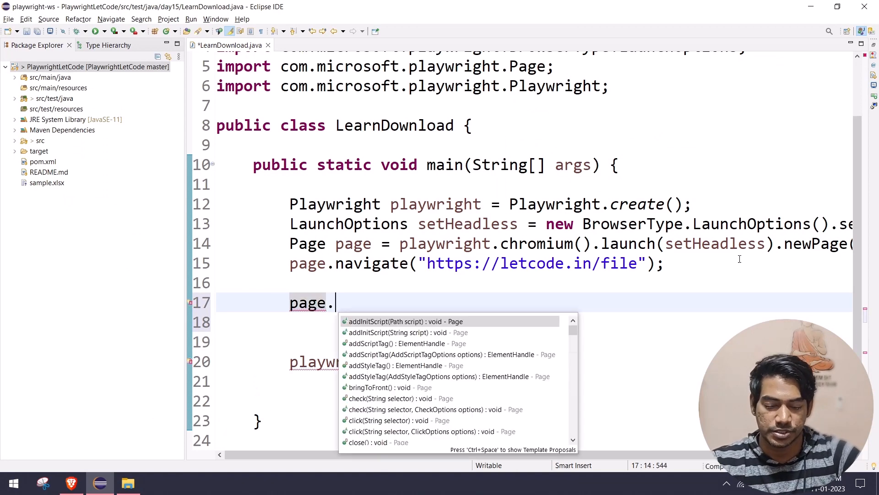
pyautogui.write('locator("\'Download Excel\'").click();')
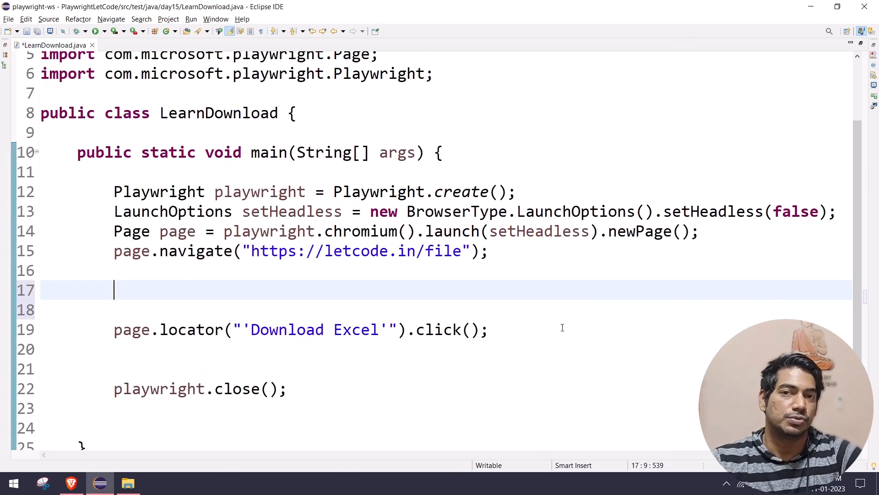
pyautogui.write('page')
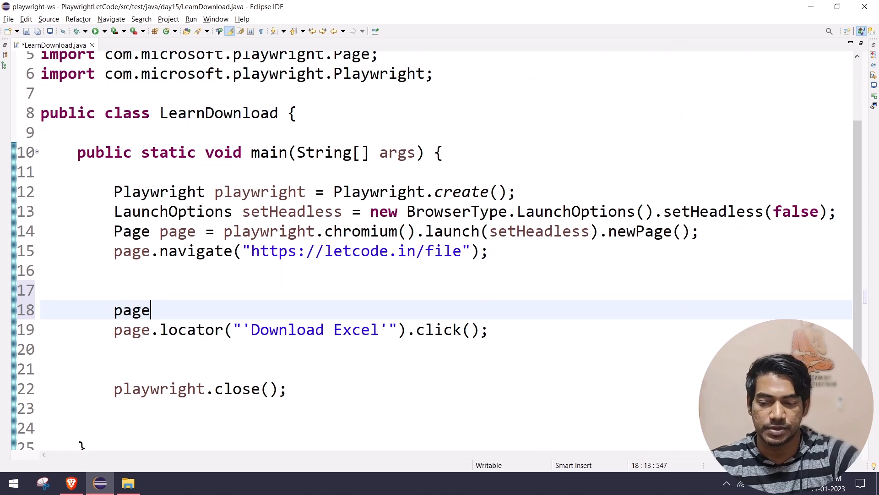
pyautogui.write('.waot')
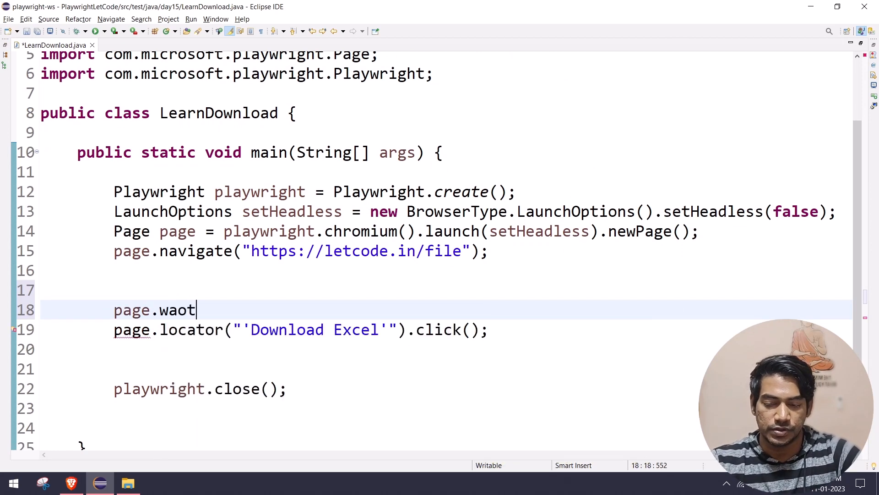
pyautogui.write('itfo')
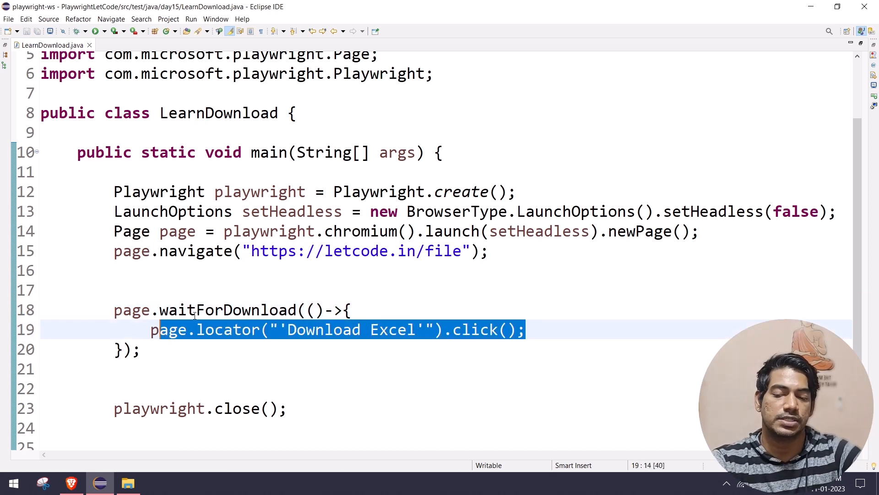
pyautogui.click(167, 350)
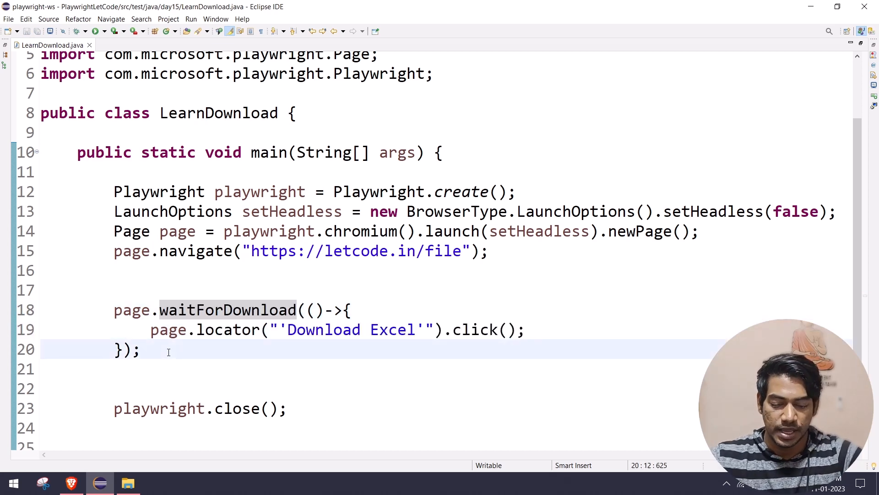
pyautogui.write('Download')
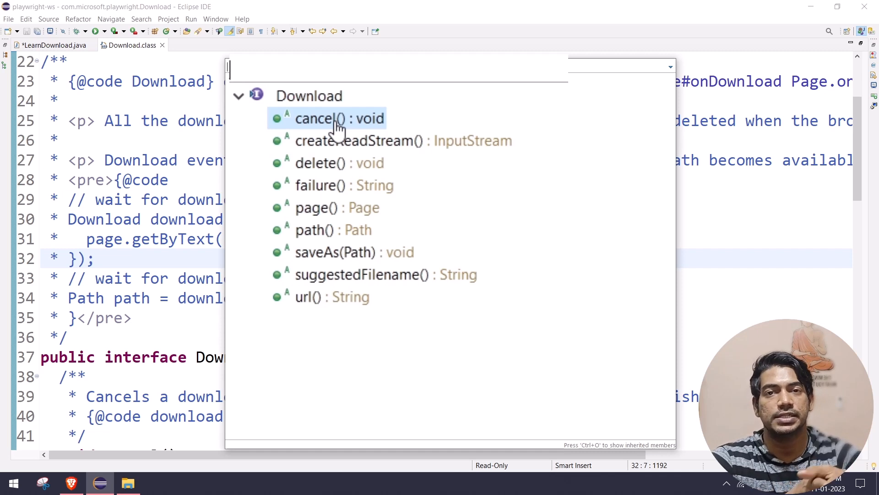
pyautogui.moveTo(412, 140)
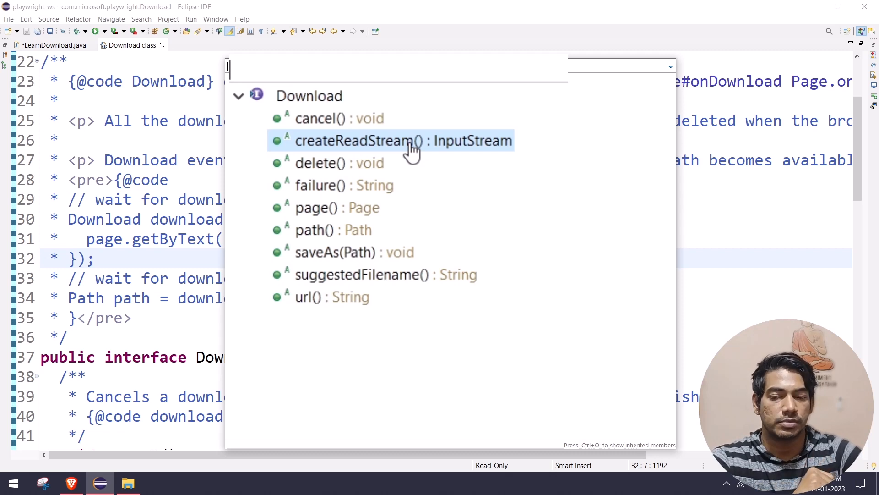
pyautogui.moveTo(365, 164)
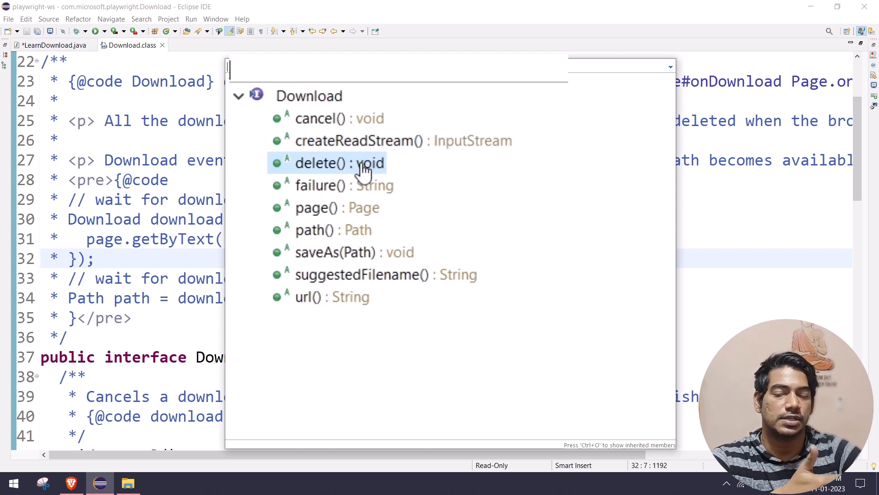
pyautogui.moveTo(357, 185)
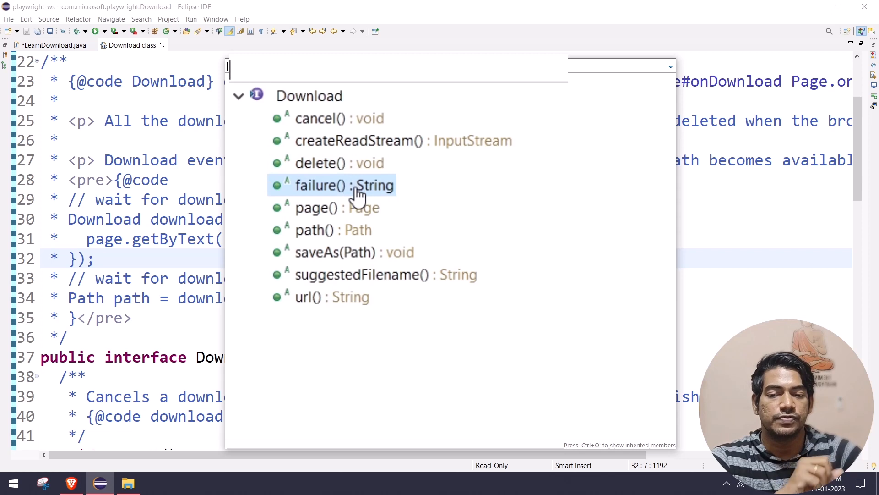
pyautogui.moveTo(348, 230)
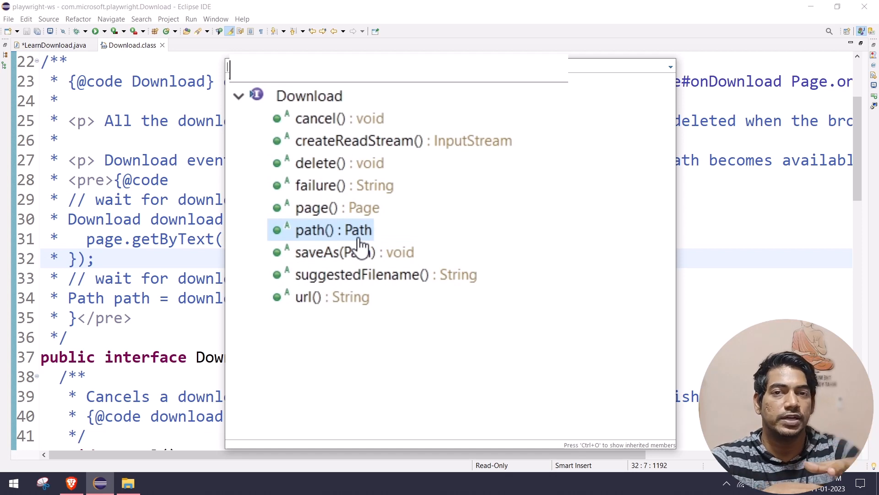
pyautogui.moveTo(353, 252)
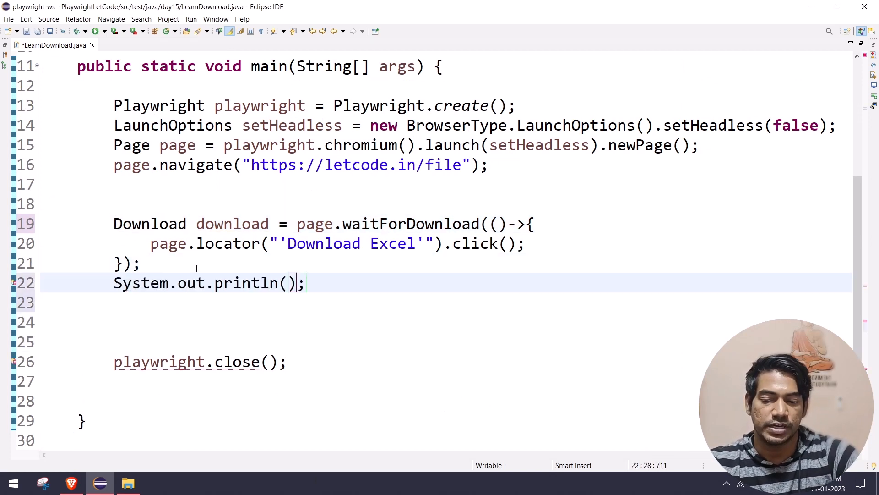
# Step: Store the result as Download download, print its path(), url() and failure(), and save
pyautogui.write('download.')
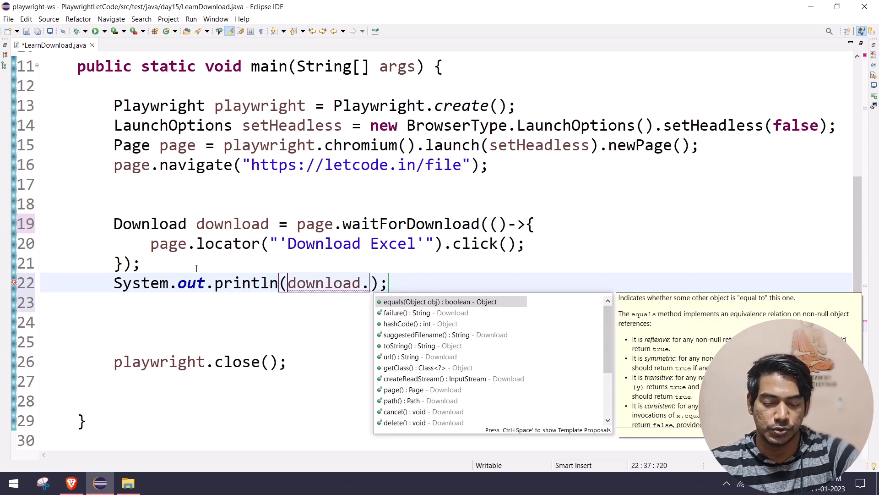
pyautogui.write('path')
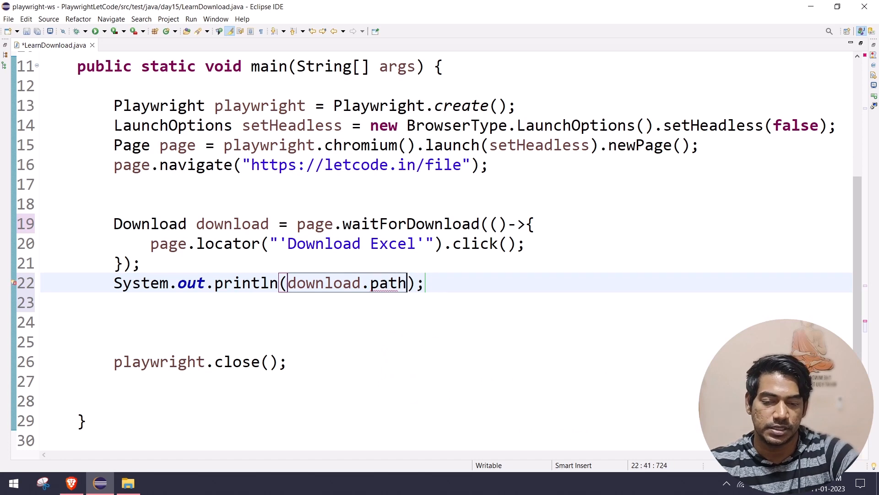
pyautogui.write('()')
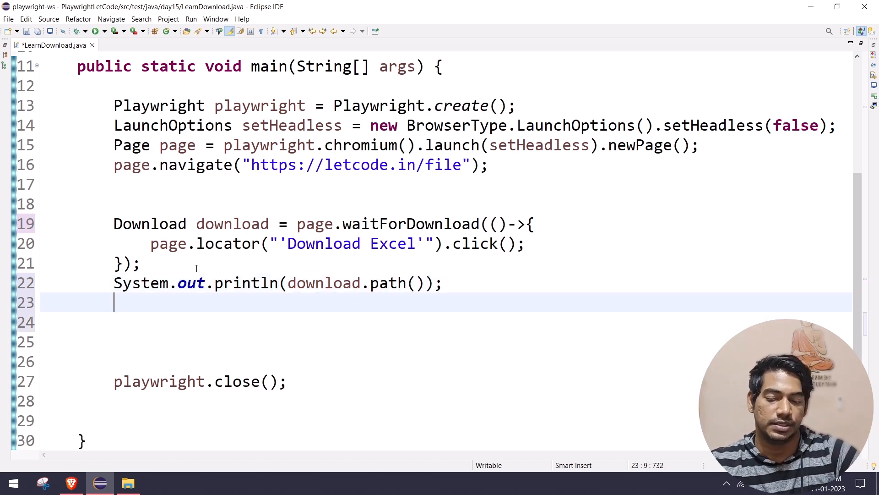
pyautogui.write('syso')
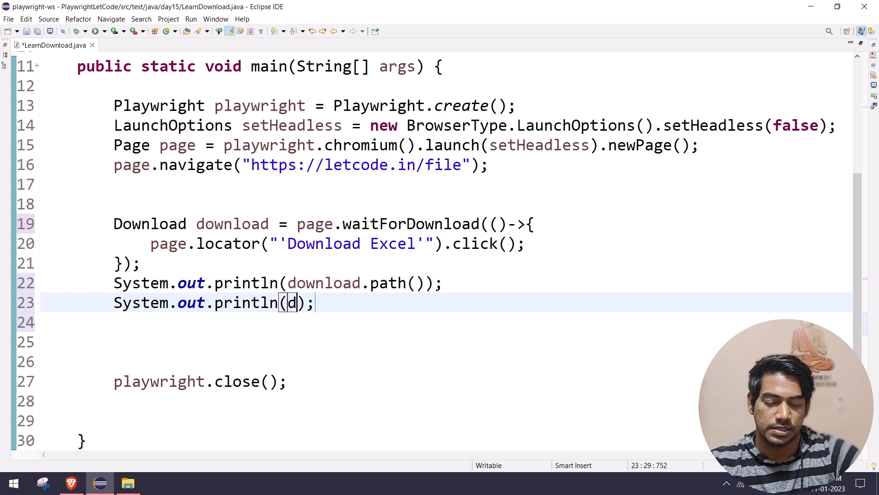
pyautogui.write('ownload.url(')
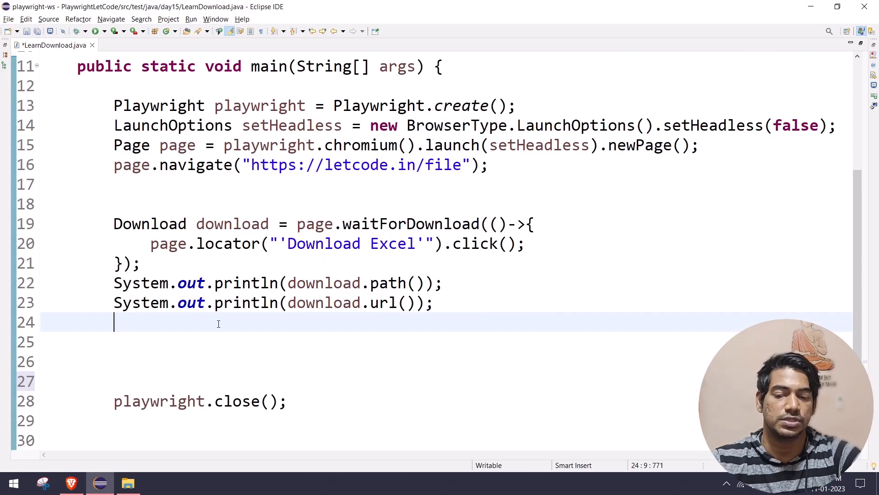
pyautogui.write('syso')
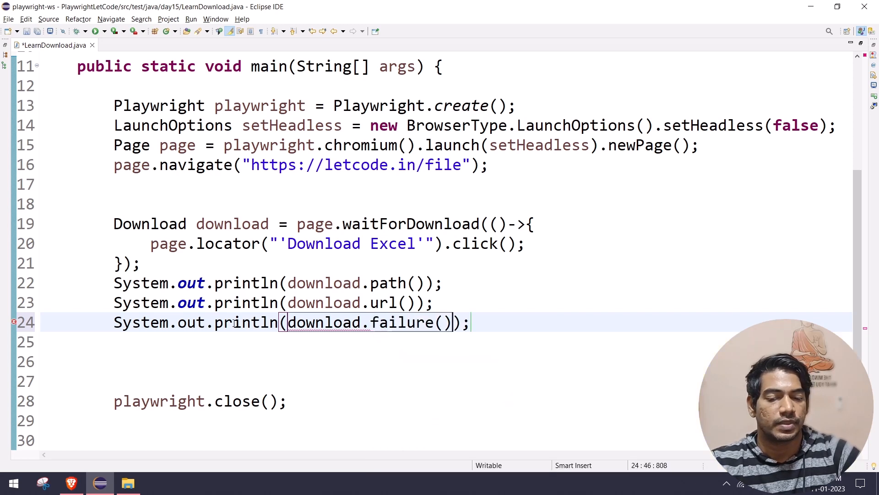
pyautogui.press('ctrl+s')
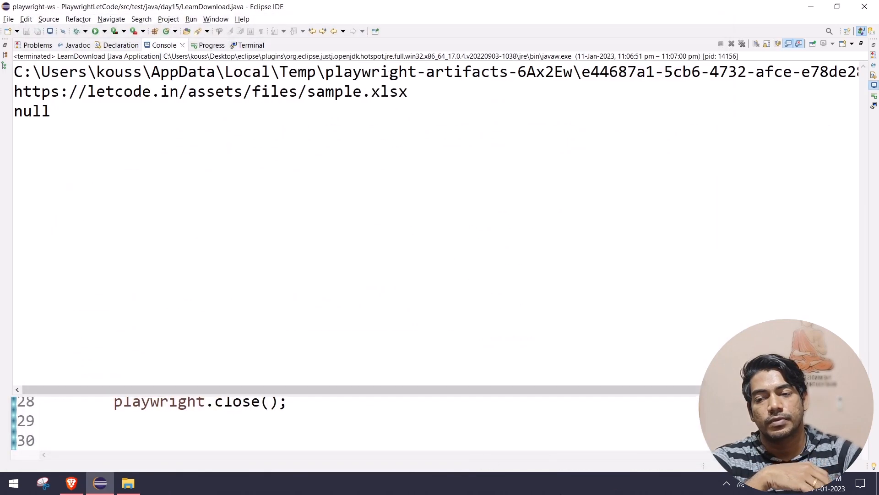
# Step: Examine the printed temporary download path, selecting its UUID-style file name in the console
pyautogui.doubleClick(31, 111)
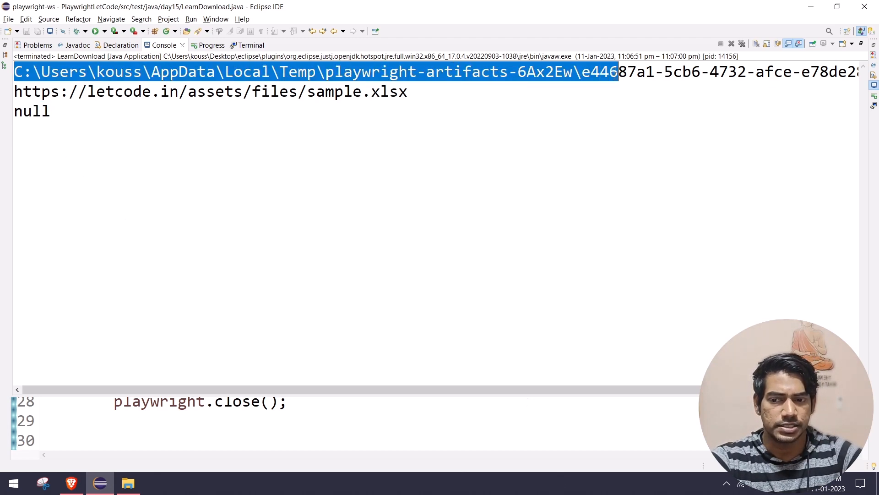
pyautogui.moveTo(548, 152)
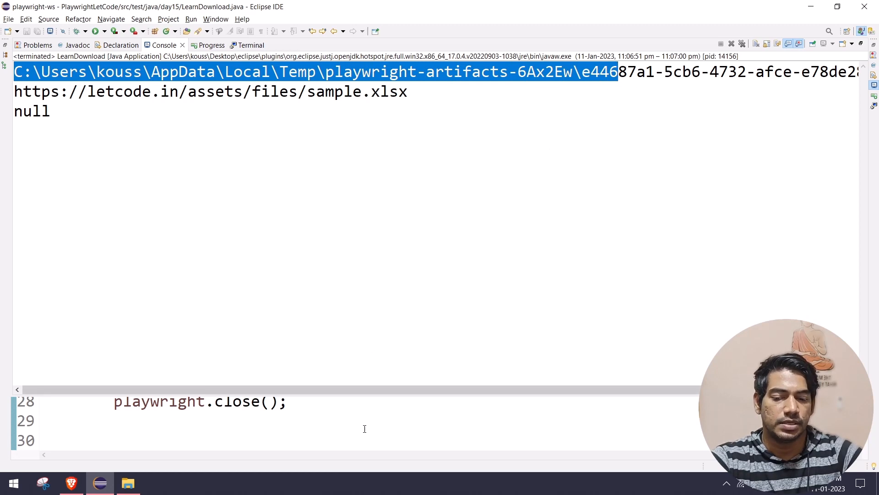
pyautogui.click(50, 45)
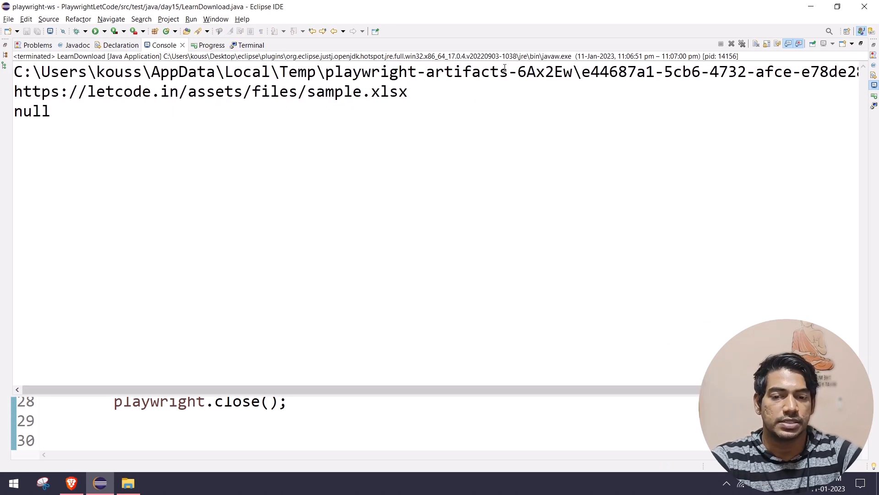
pyautogui.moveTo(589, 71); pyautogui.dragTo(852, 71)
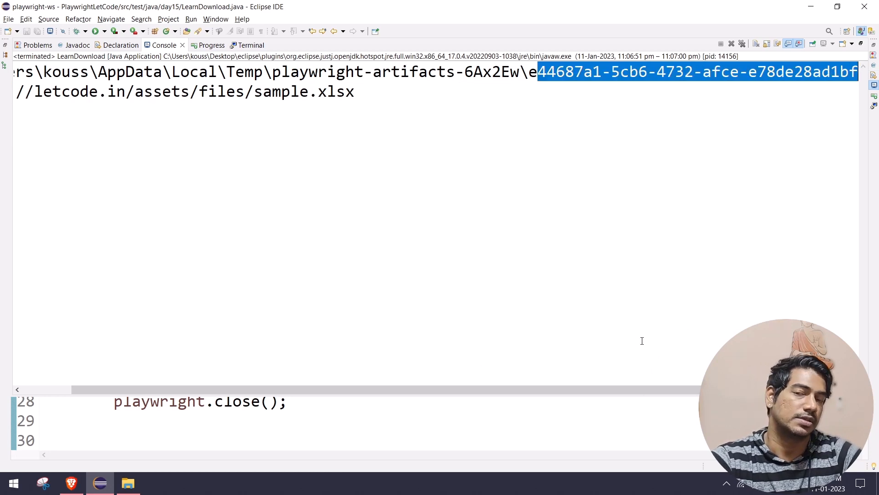
pyautogui.doubleClick(563, 72)
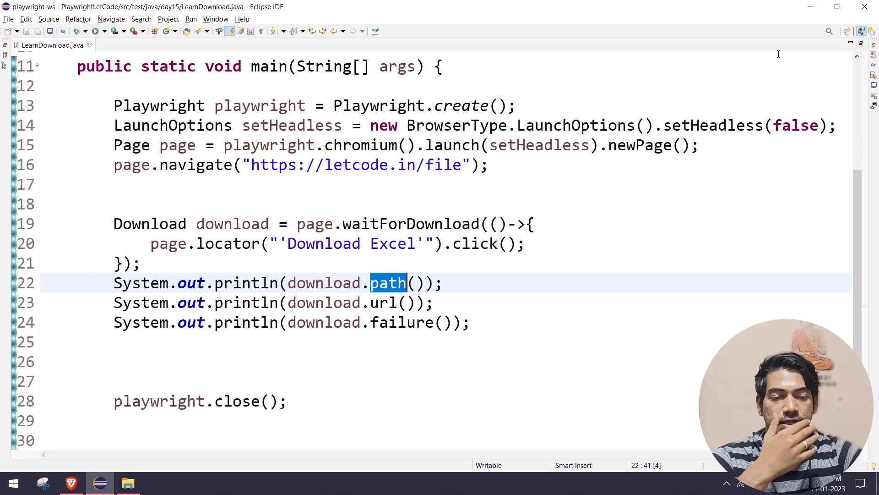
# Step: Add System.out.println(download.suggestedFilename()) below the failure print line
pyautogui.click(96, 31)
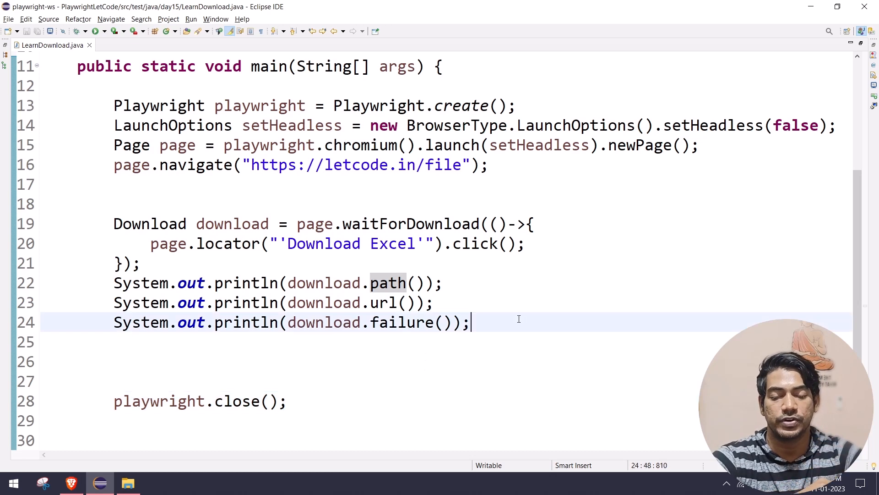
pyautogui.write('ssy')
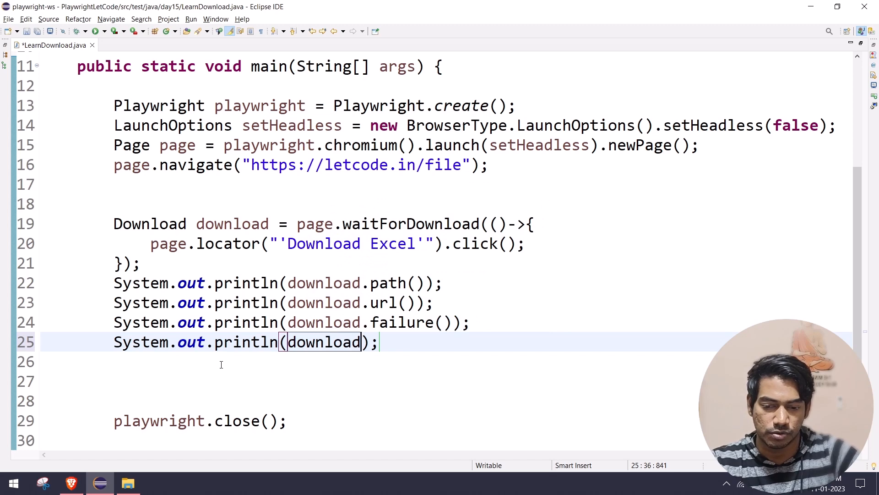
pyautogui.write('.suggestedFilename(')
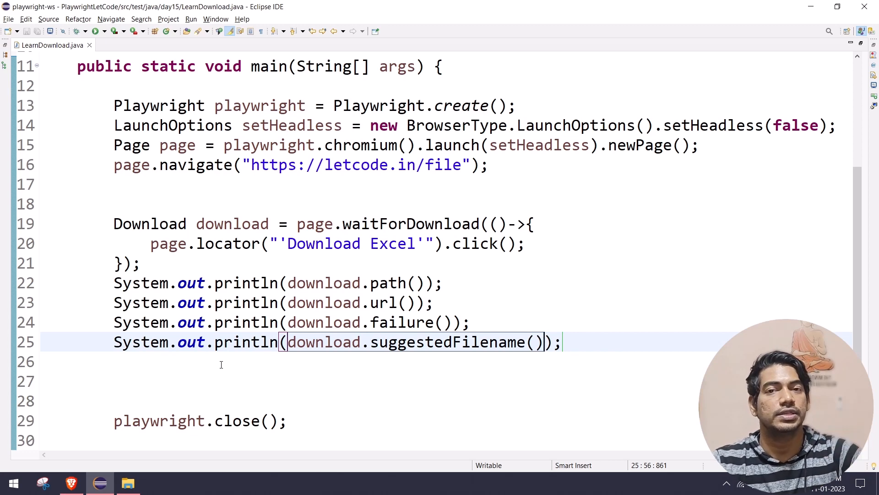
# Step: Open DevTools on the Download Excel anchor pointing to sample.xlsx
pyautogui.rightClick(107, 236)
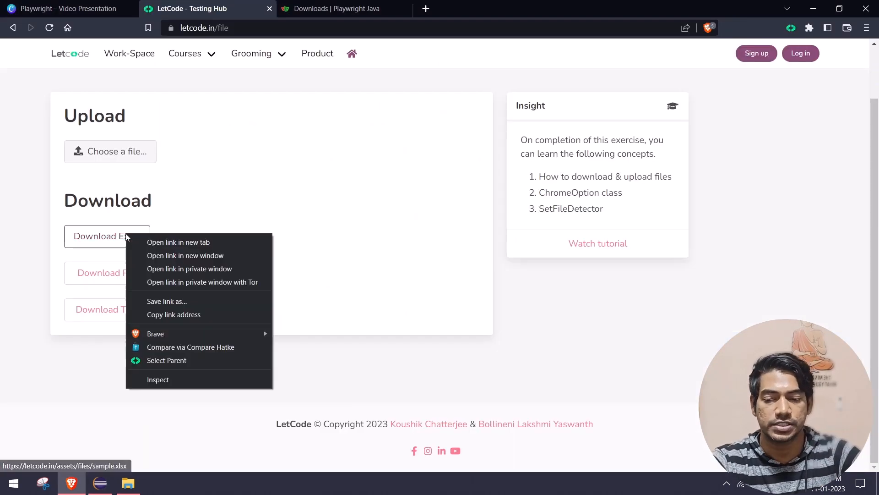
pyautogui.click(158, 379)
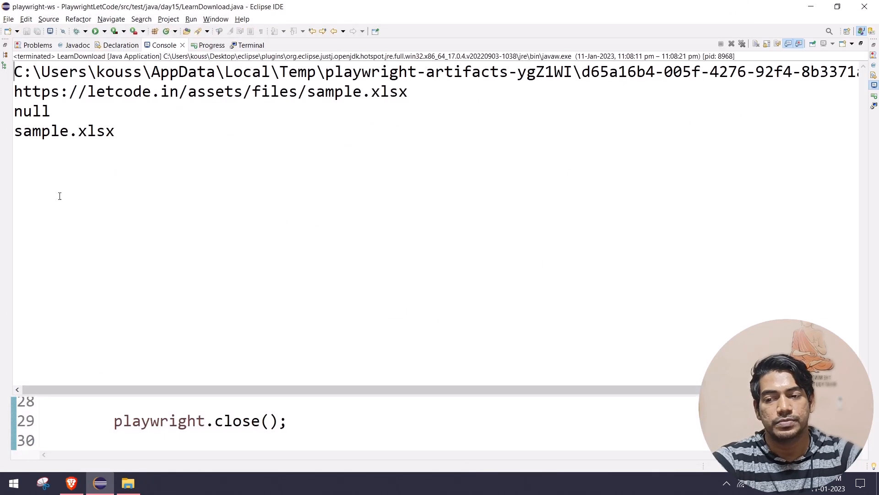
# Step: Restore the normal editor layout after reading the sample.xlsx suggested filename output
pyautogui.doubleClick(63, 131)
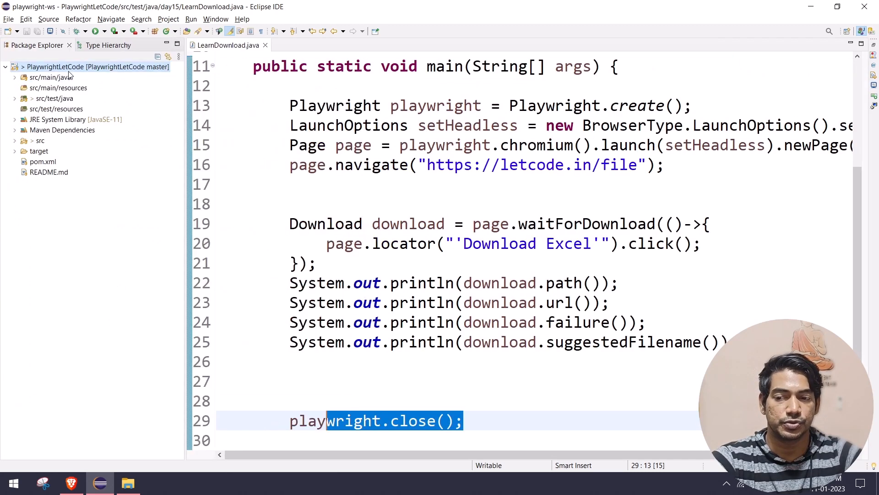
# Step: Add the line download.saveAs(Paths.get(download.suggestedFilename())); importing Paths and removing the stray letter
pyautogui.rightClick(56, 67)
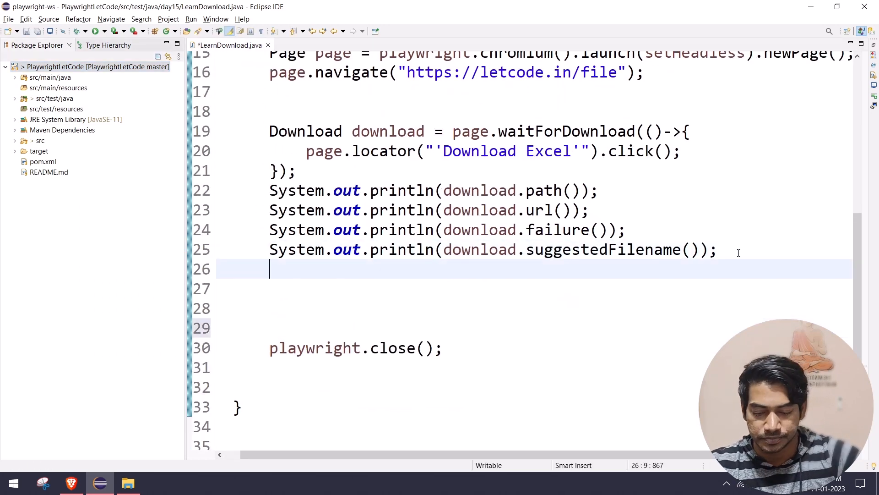
pyautogui.write('download.saveAs(null')
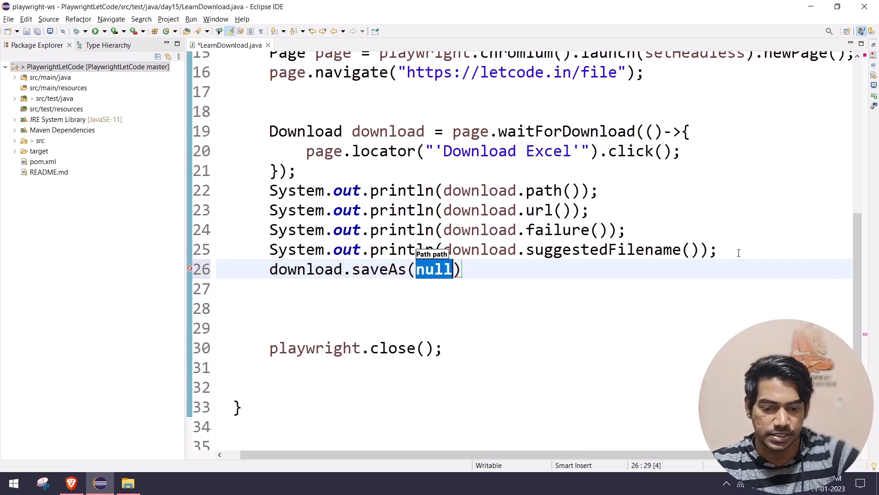
pyautogui.write('Paths.get(')
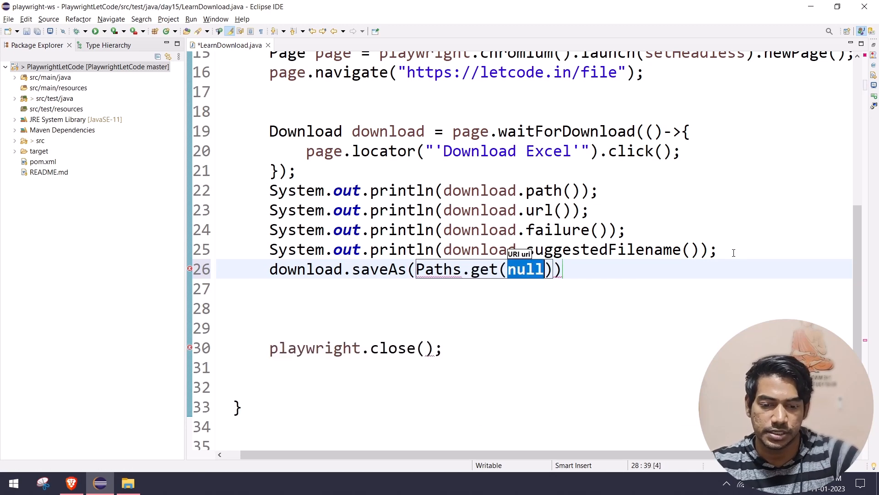
pyautogui.write('d')
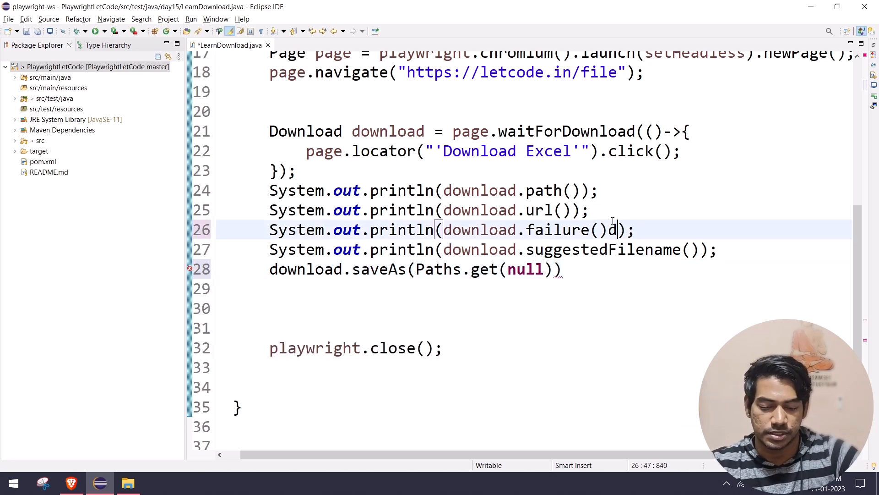
pyautogui.press('Backspace')
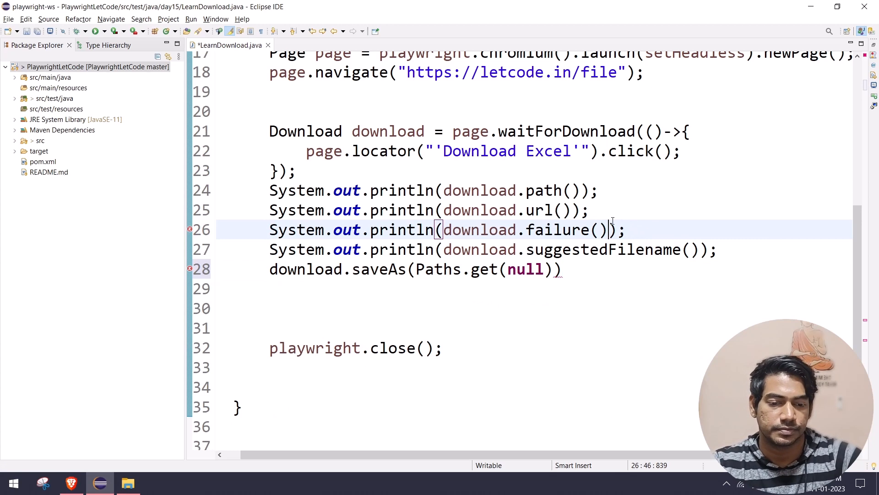
pyautogui.doubleClick(569, 250)
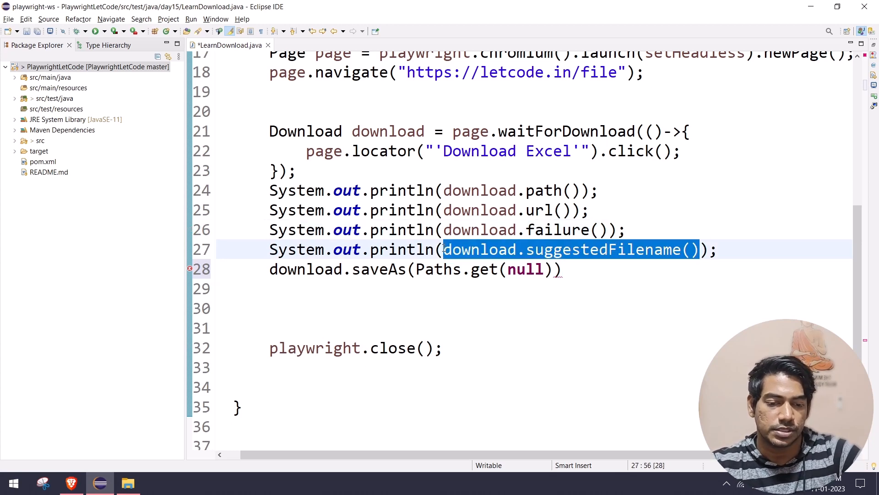
pyautogui.write('download.suggestedFilename()')
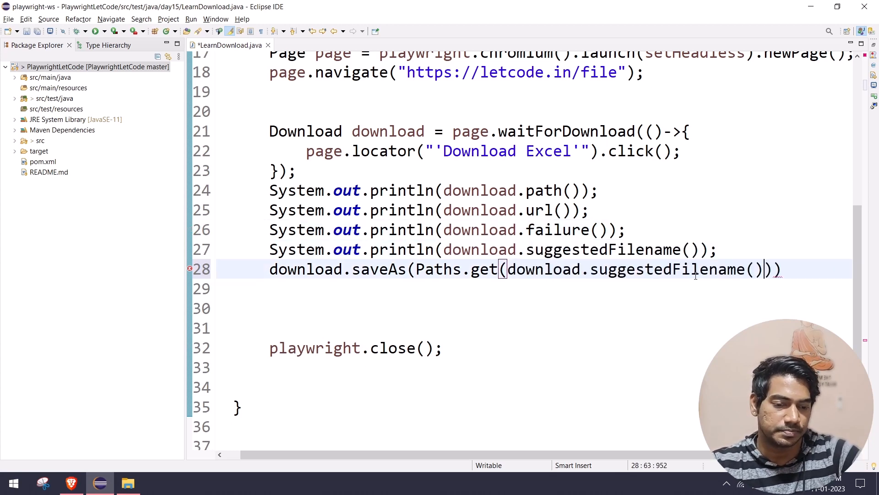
pyautogui.write(';')
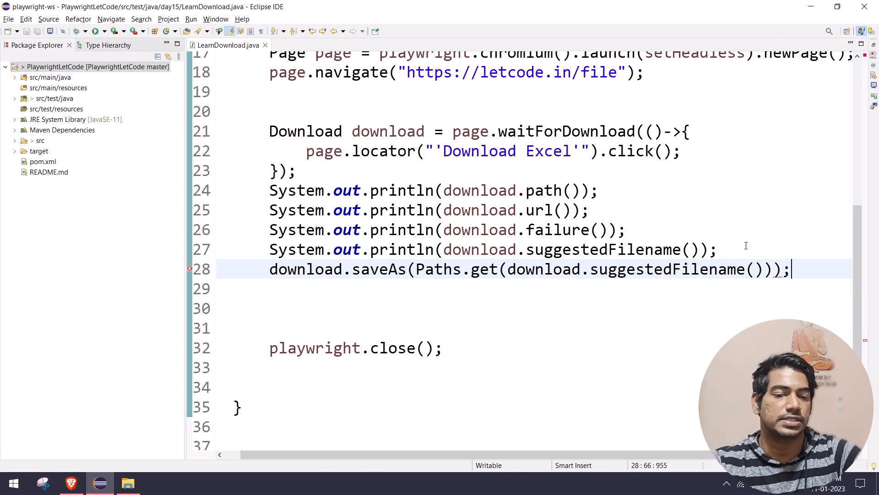
pyautogui.doubleClick(602, 249)
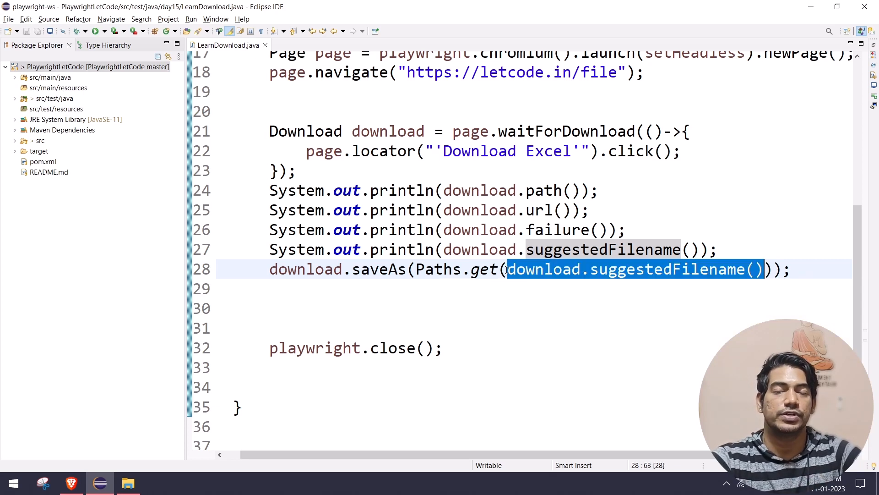
pyautogui.moveTo(634, 189)
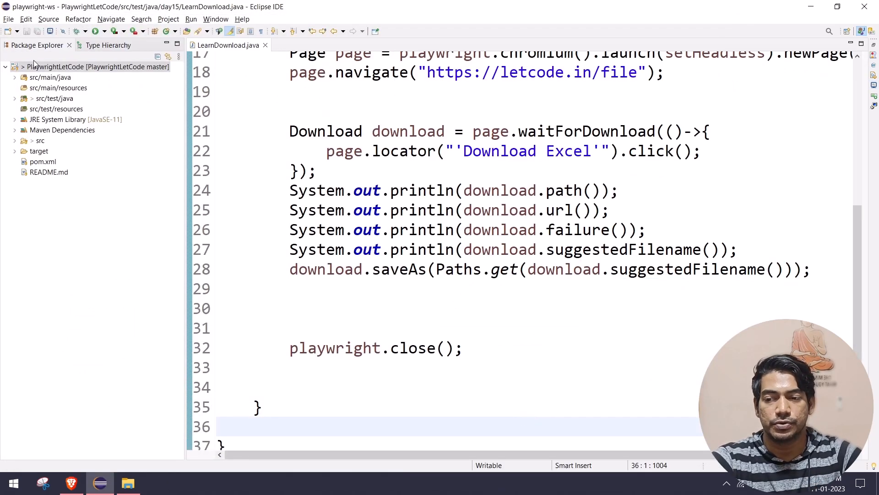
# Step: Refresh the PlaywrightLetCode project so sample.xlsx appears in its tree
pyautogui.click(72, 67)
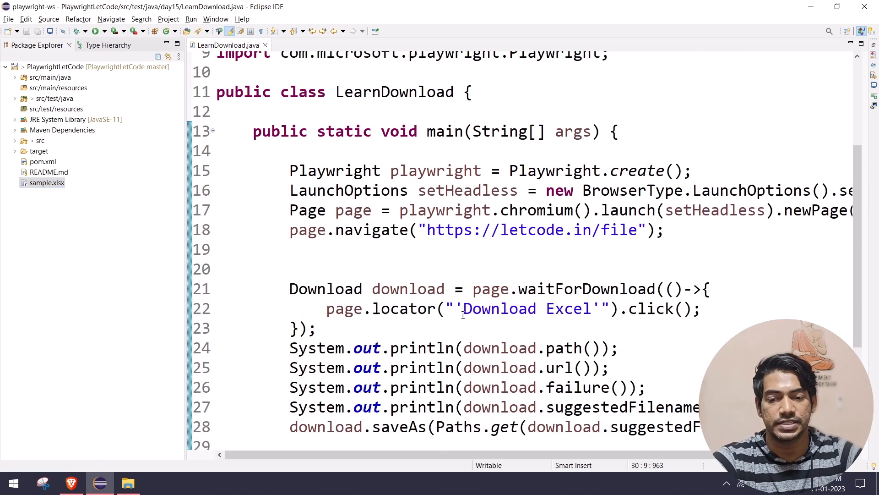
pyautogui.scroll(-3)
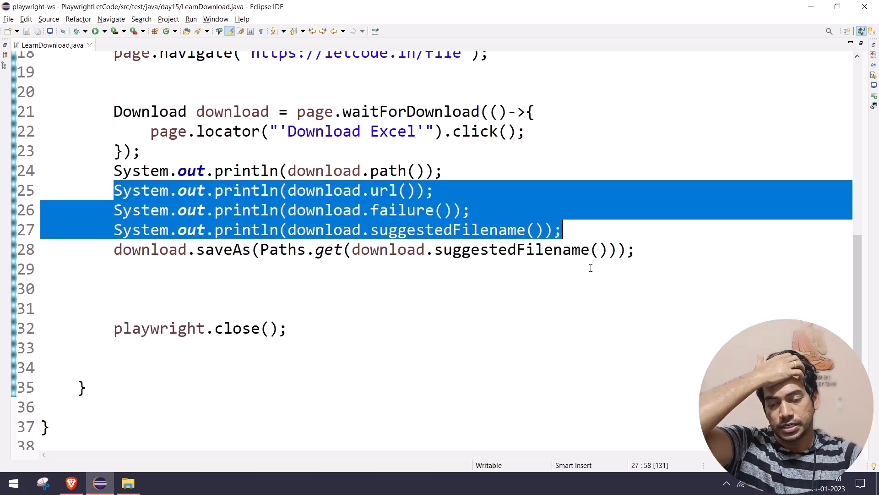
# Step: Highlight failure() in the script, then return to LetCode's DevTools showing the sample.xlsx download attribute
pyautogui.doubleClick(402, 210)
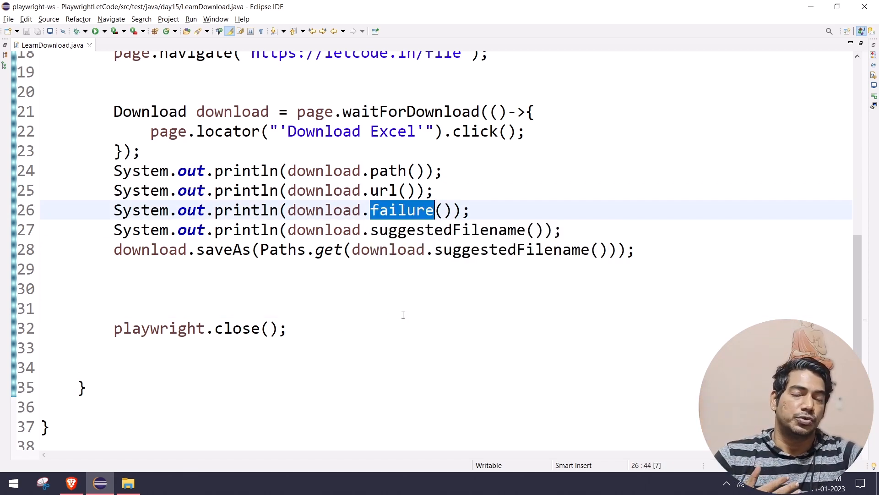
pyautogui.moveTo(92, 262)
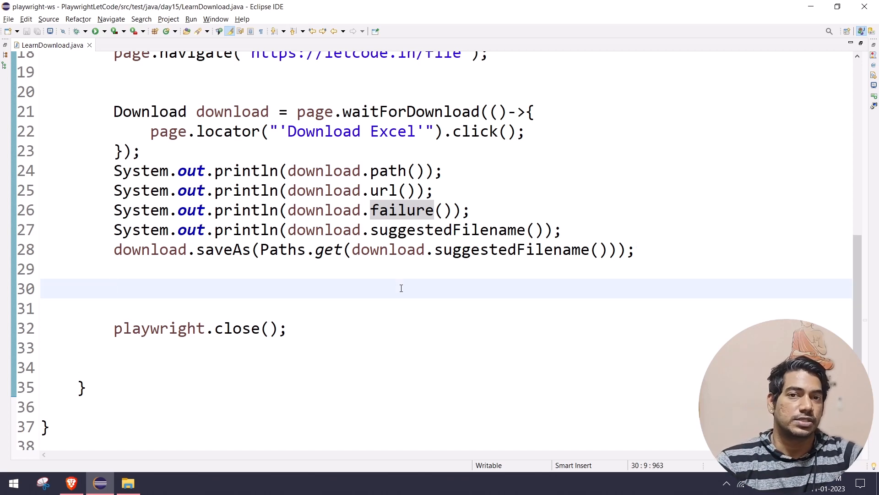
pyautogui.tripleClick(199, 328)
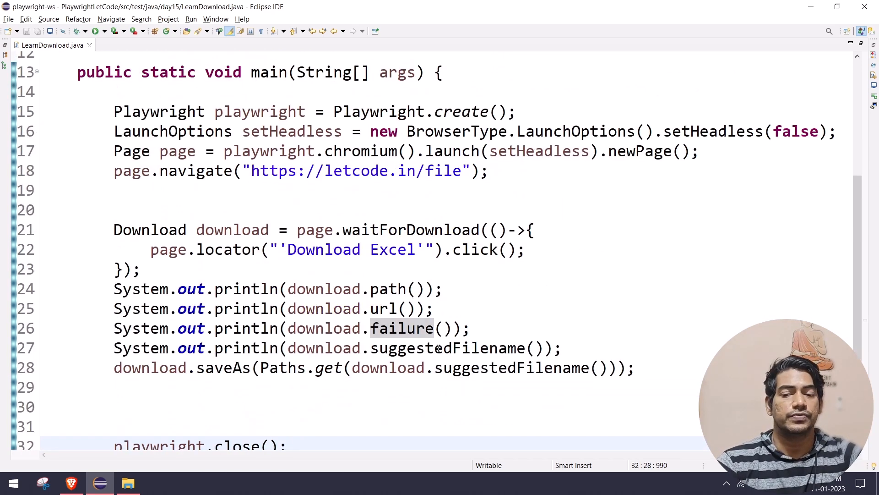
pyautogui.scroll(-3)
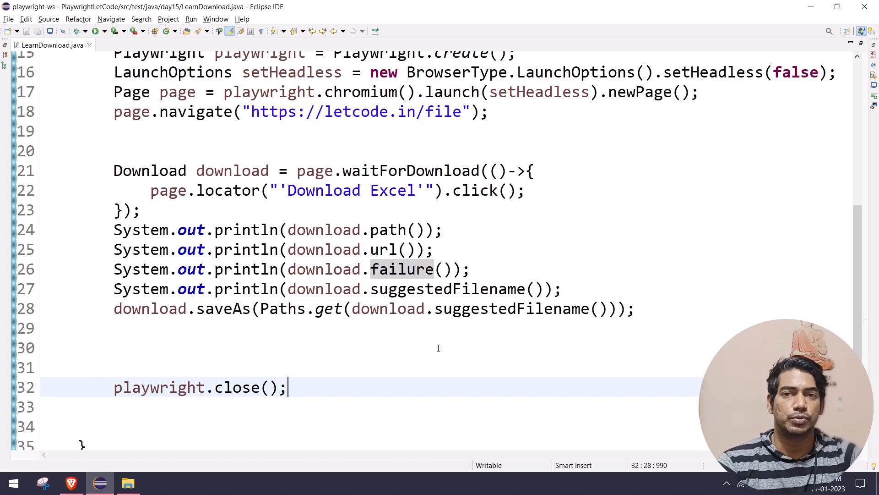
pyautogui.doubleClick(512, 308)
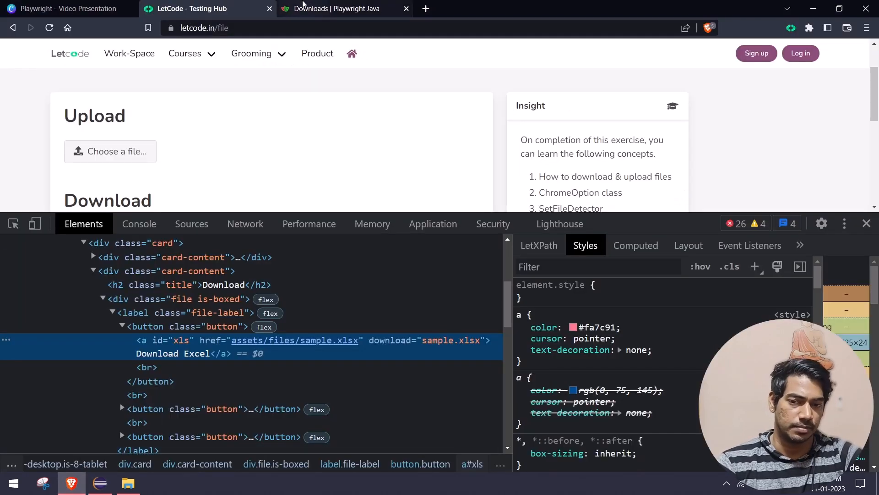
# Step: Glance at the Canva Assignment 7 slide, then close DevTools on LetCode's file page
pyautogui.click(67, 8)
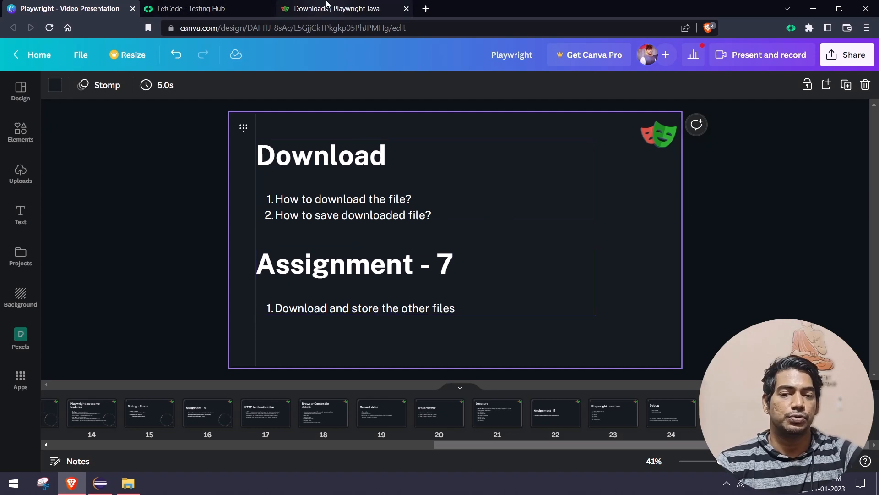
pyautogui.click(196, 9)
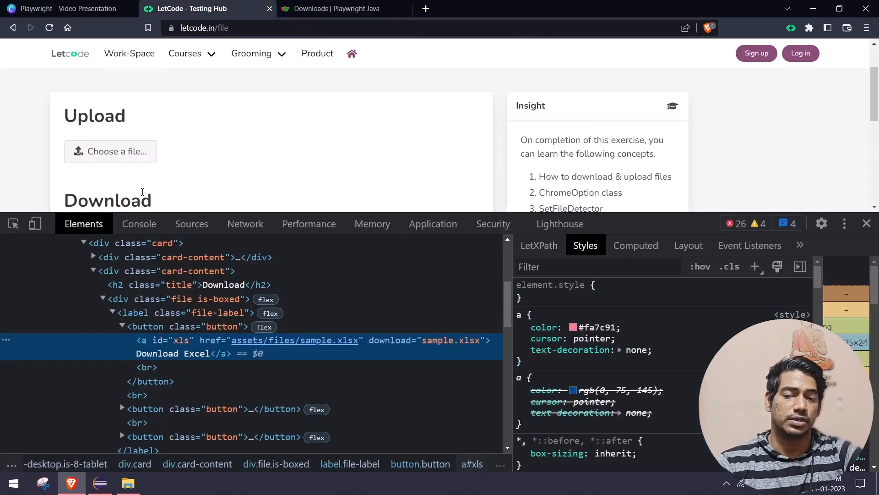
pyautogui.scroll(-3)
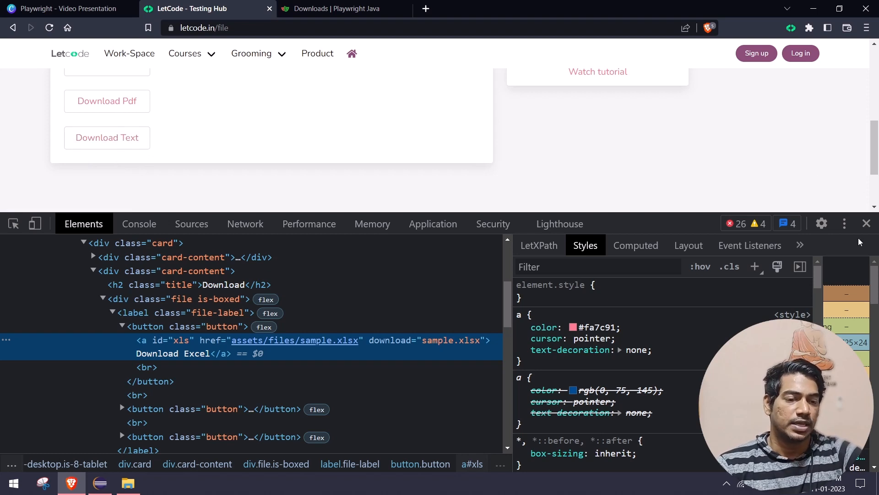
pyautogui.click(865, 223)
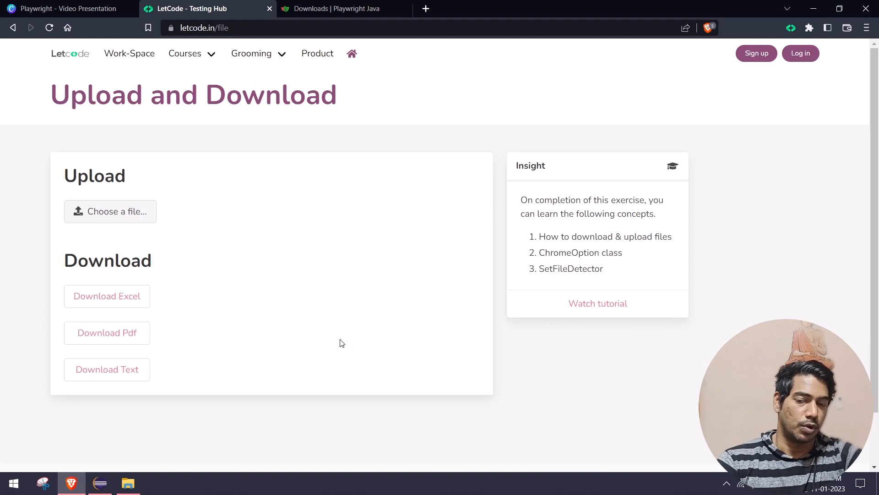
pyautogui.moveTo(353, 313)
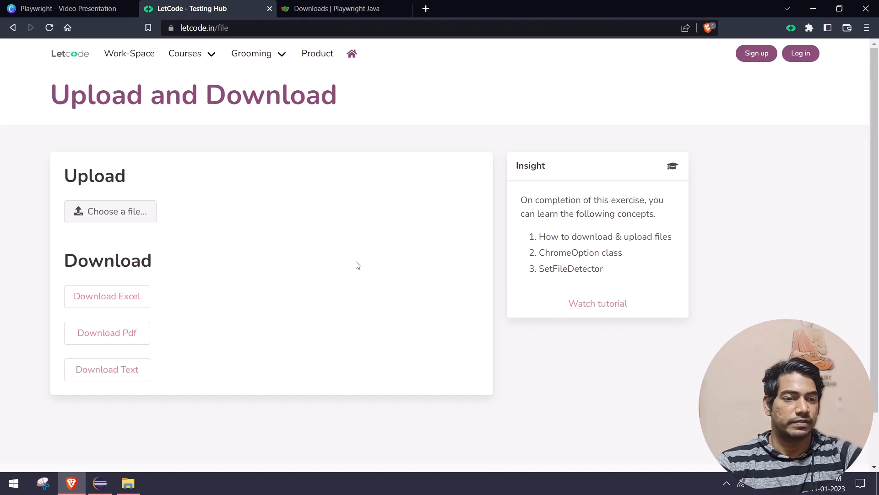
pyautogui.moveTo(475, 291)
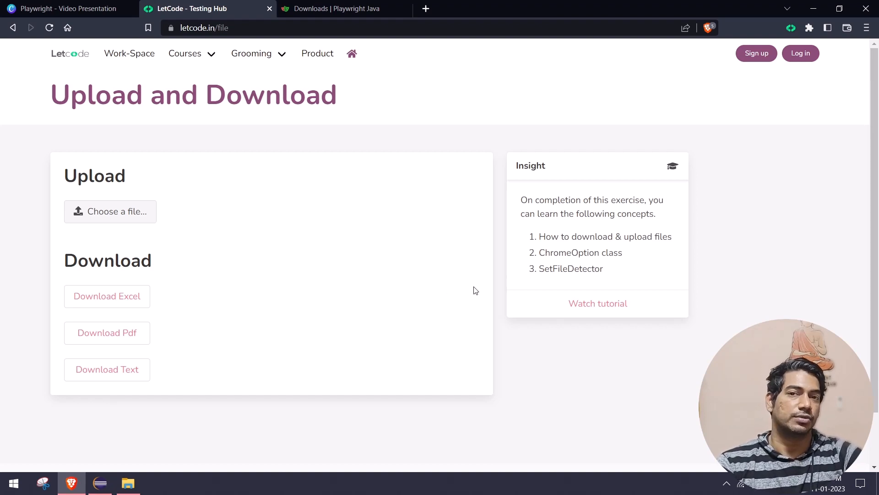
pyautogui.moveTo(589, 392)
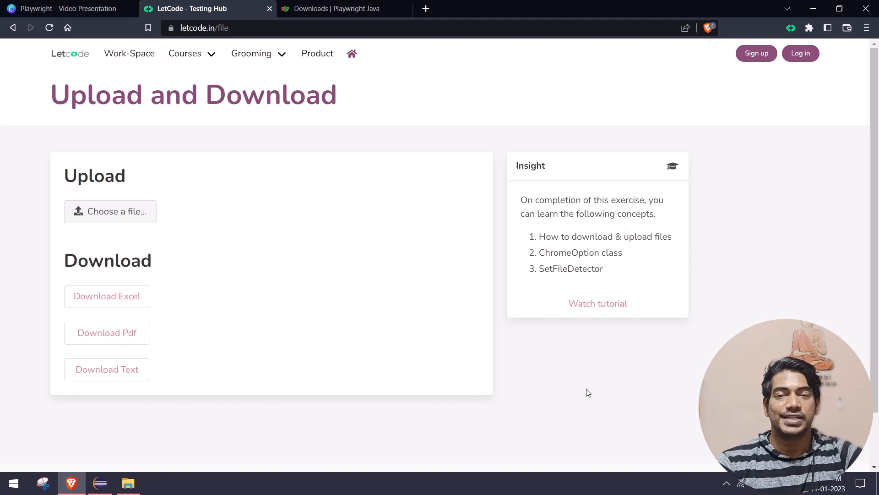